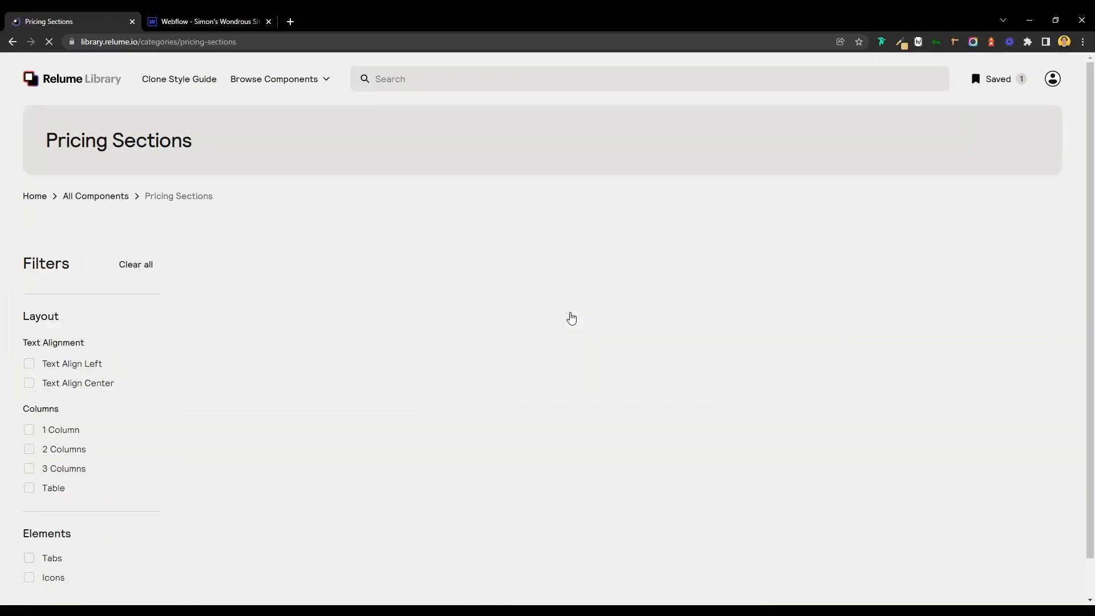
# - Copy Relume's Pricing 5 section and select the pasted pricing section in Webflow
pyautogui.scroll(-3)
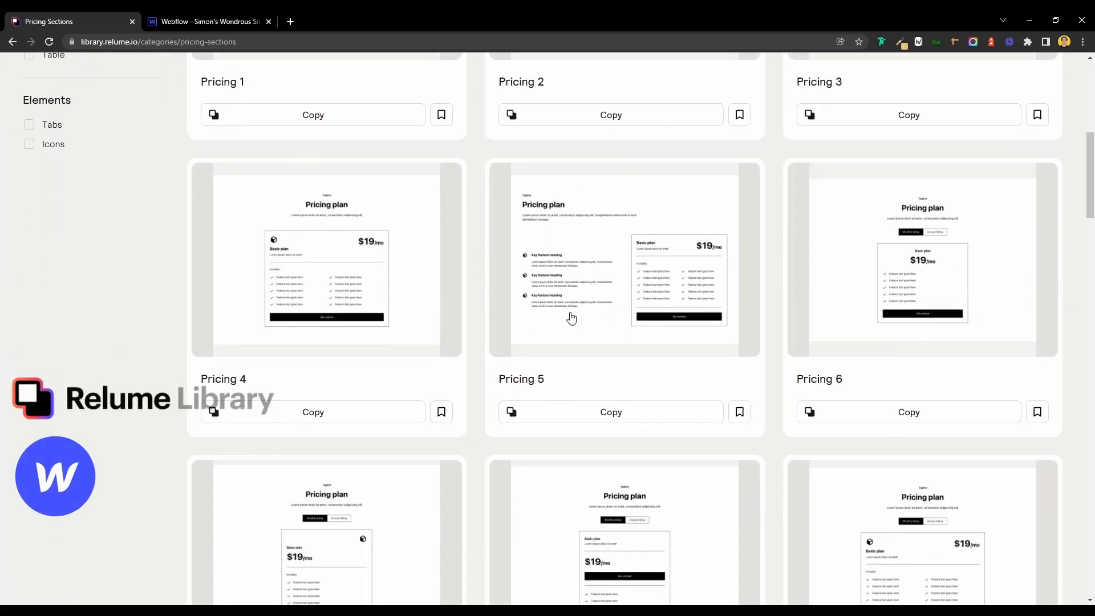
pyautogui.click(610, 412)
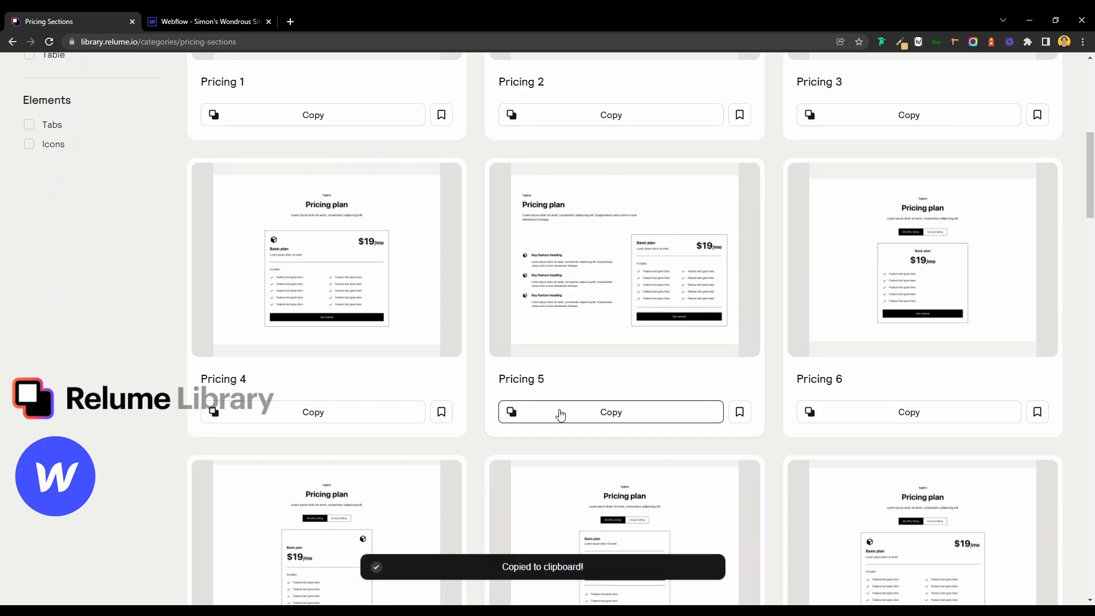
pyautogui.click(208, 22)
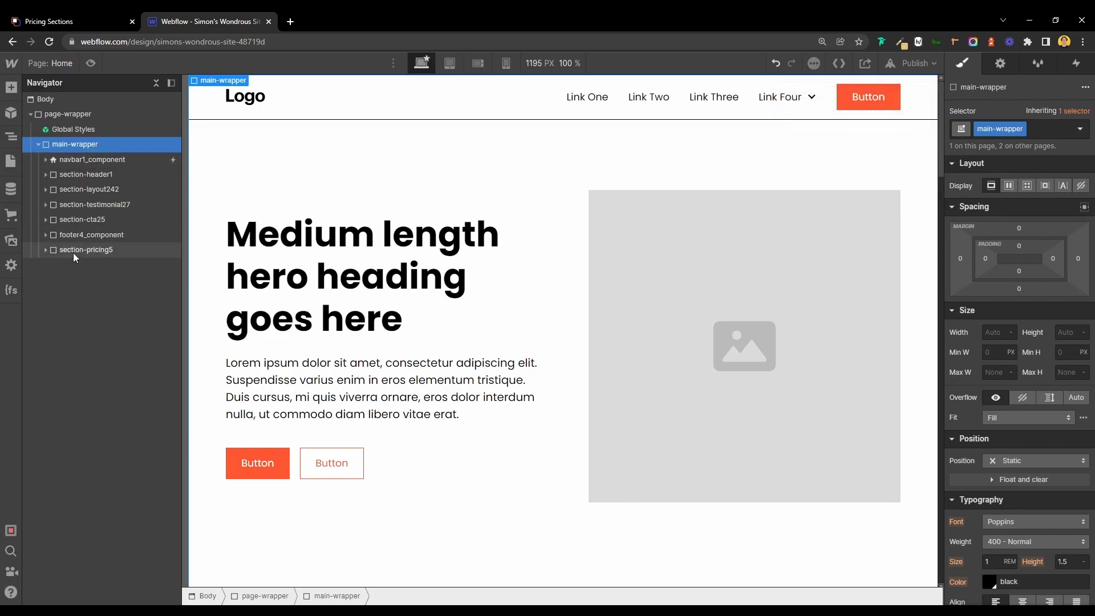
pyautogui.click(85, 249)
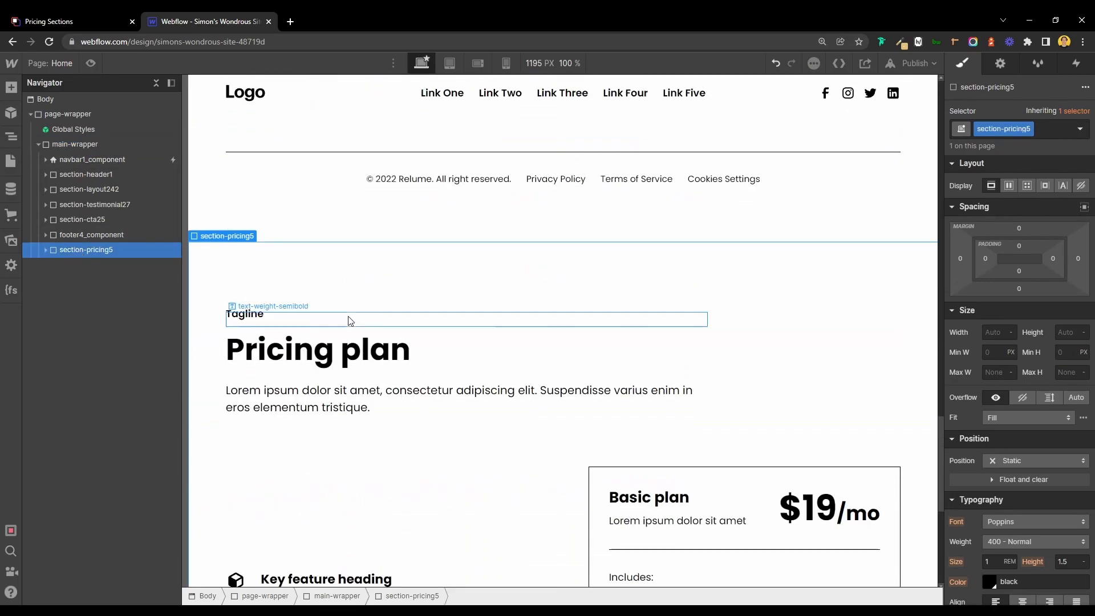
pyautogui.scroll(-3)
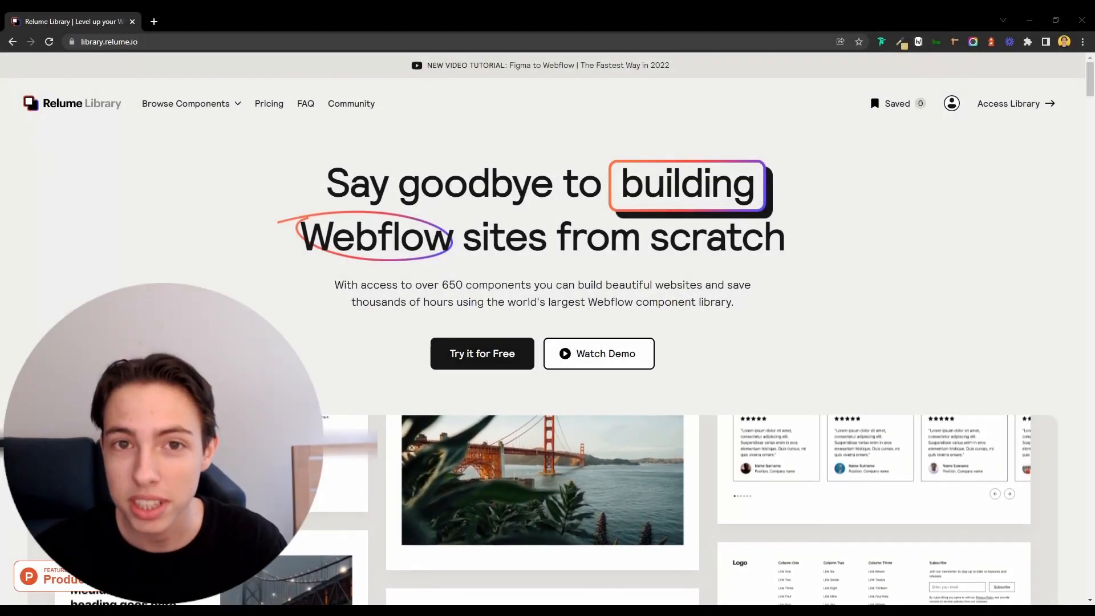
# - Scroll down the Relume Library homepage toward the All components library
pyautogui.scroll(-3)
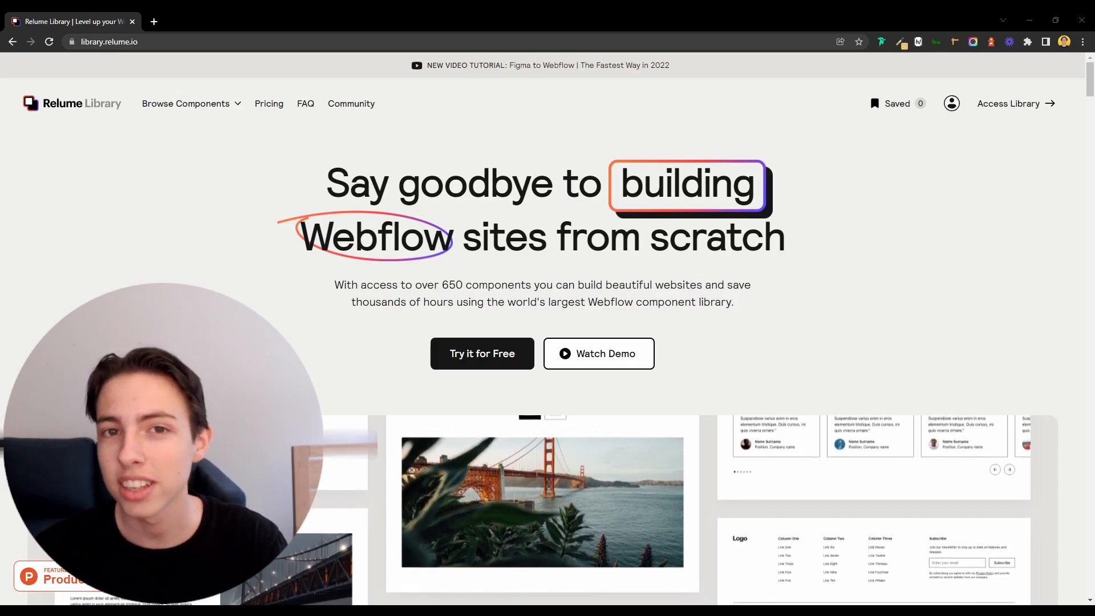
pyautogui.scroll(-3)
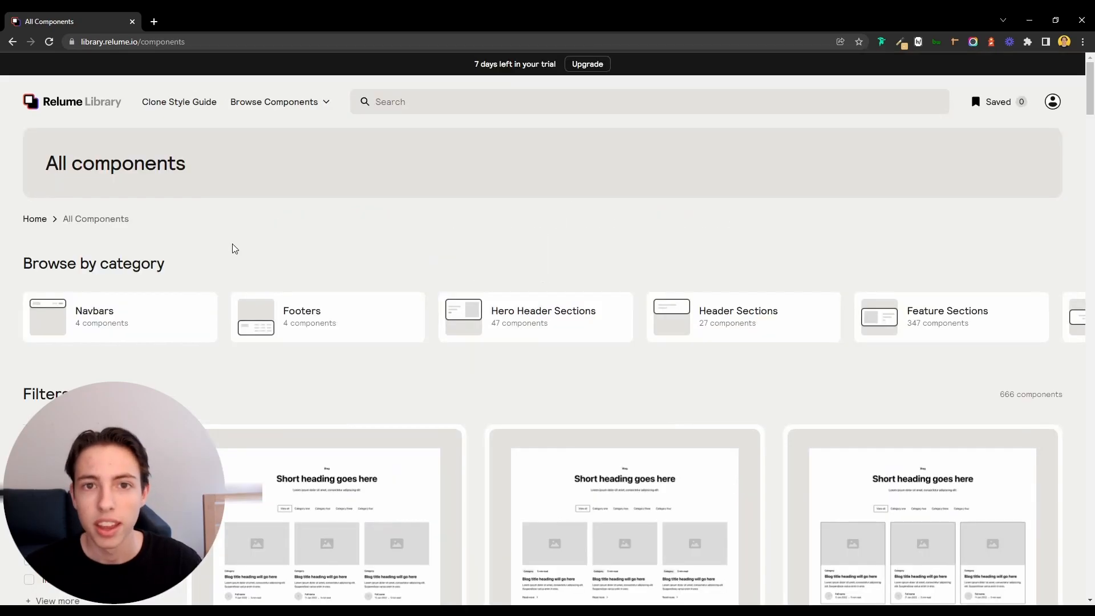
pyautogui.click(207, 21)
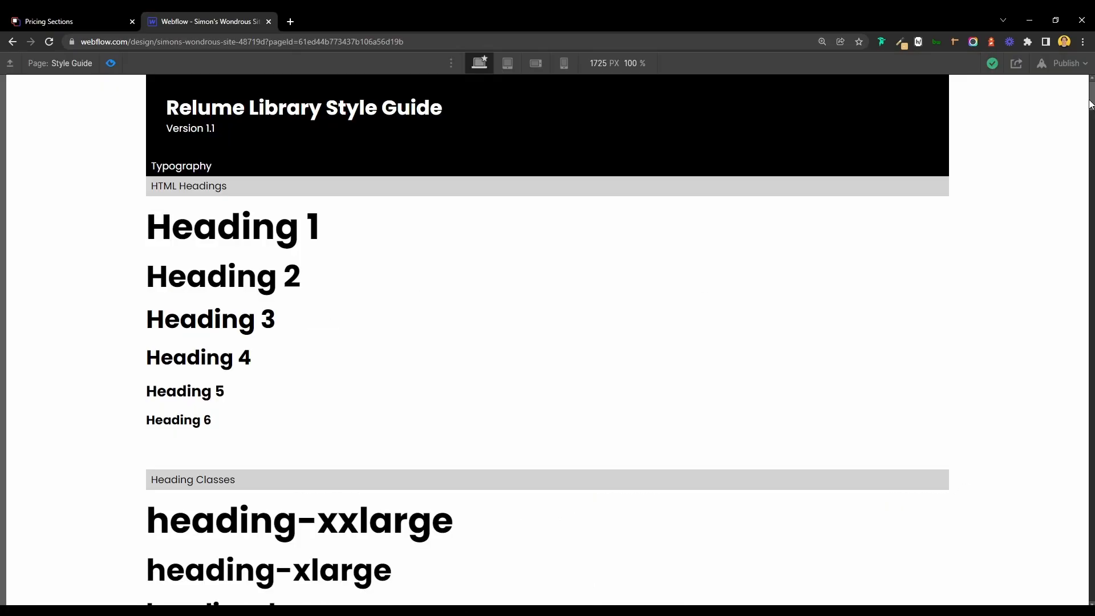
pyautogui.scroll(-3)
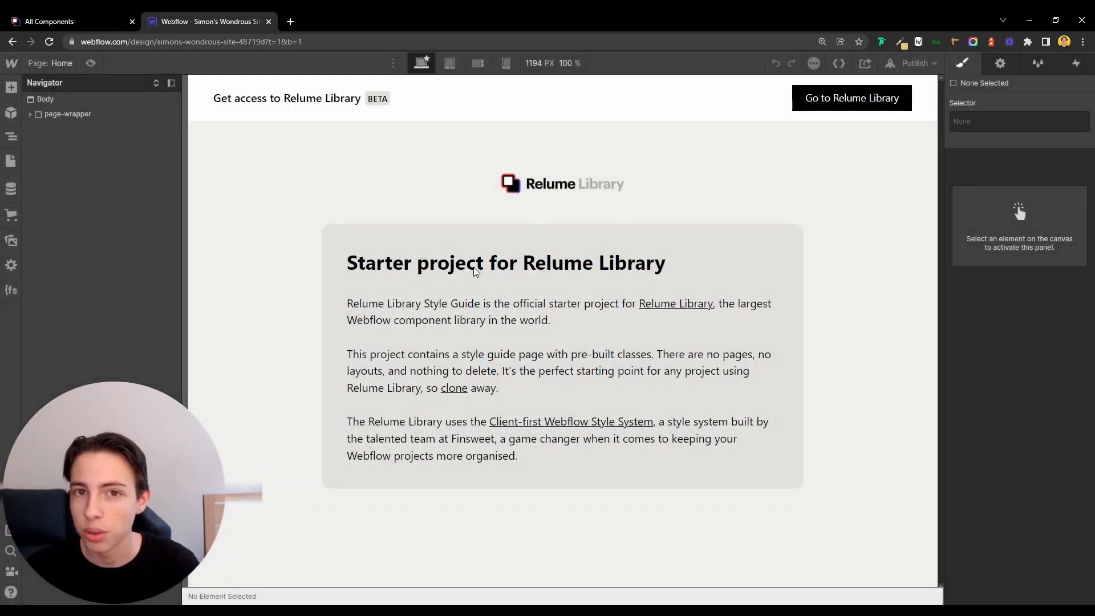
pyautogui.click(66, 21)
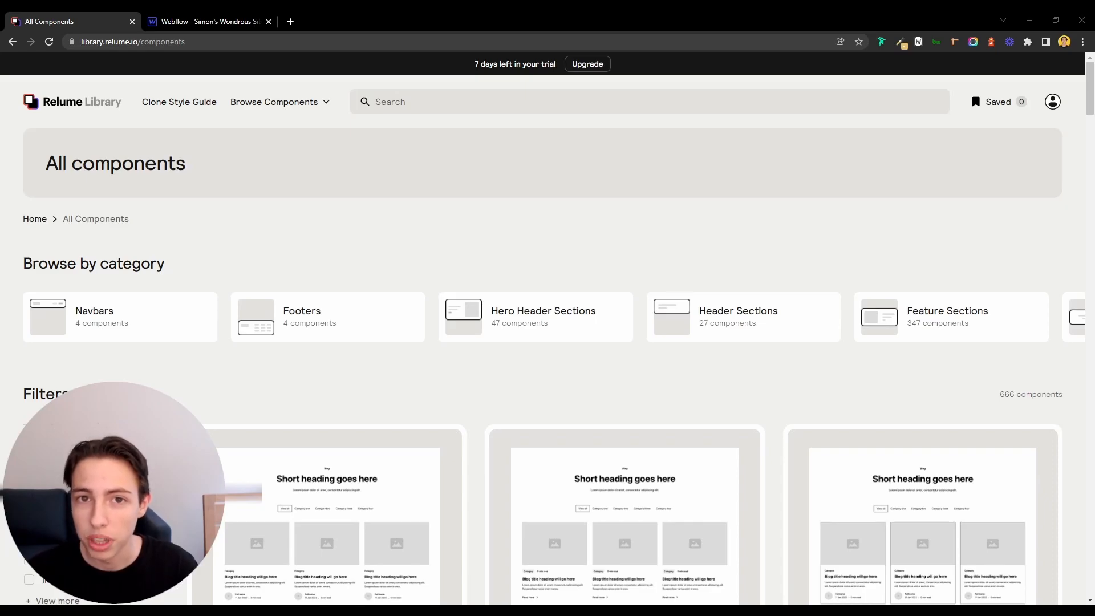
pyautogui.click(206, 21)
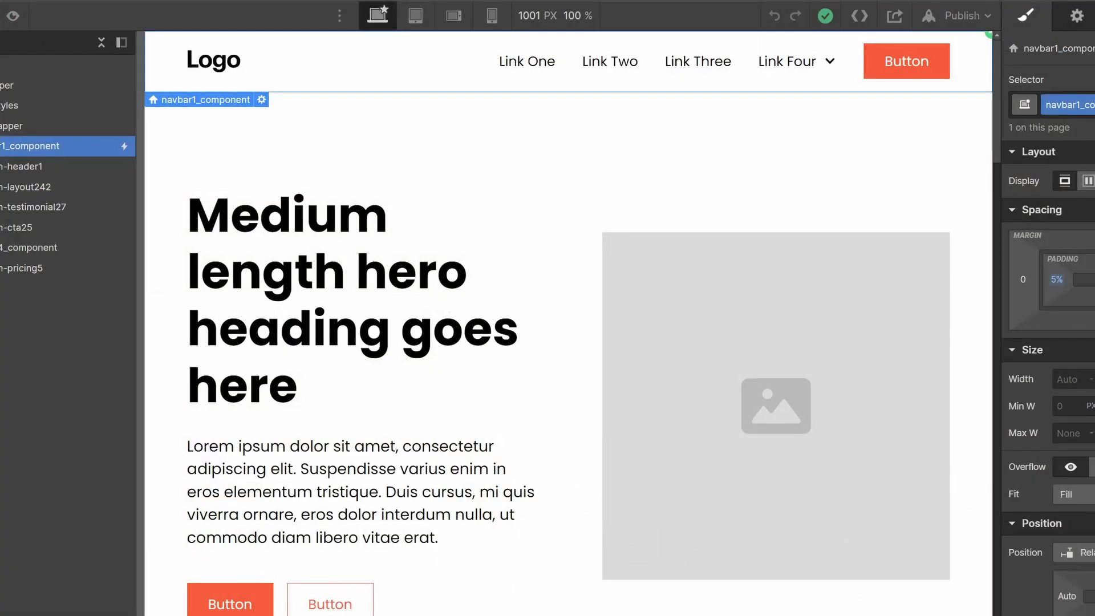
pyautogui.click(28, 127)
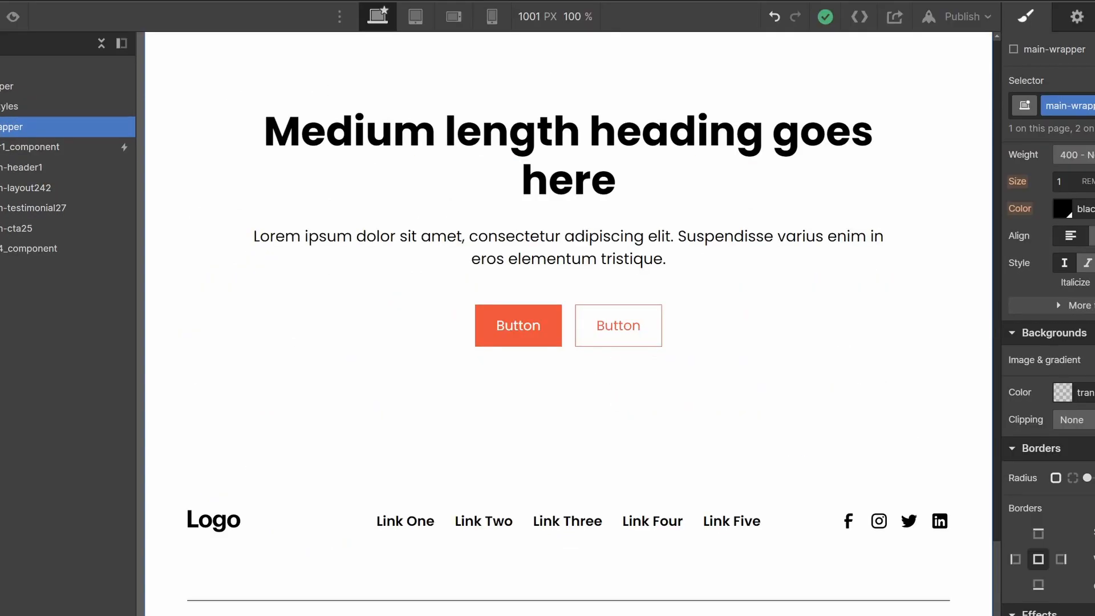
pyautogui.click(70, 21)
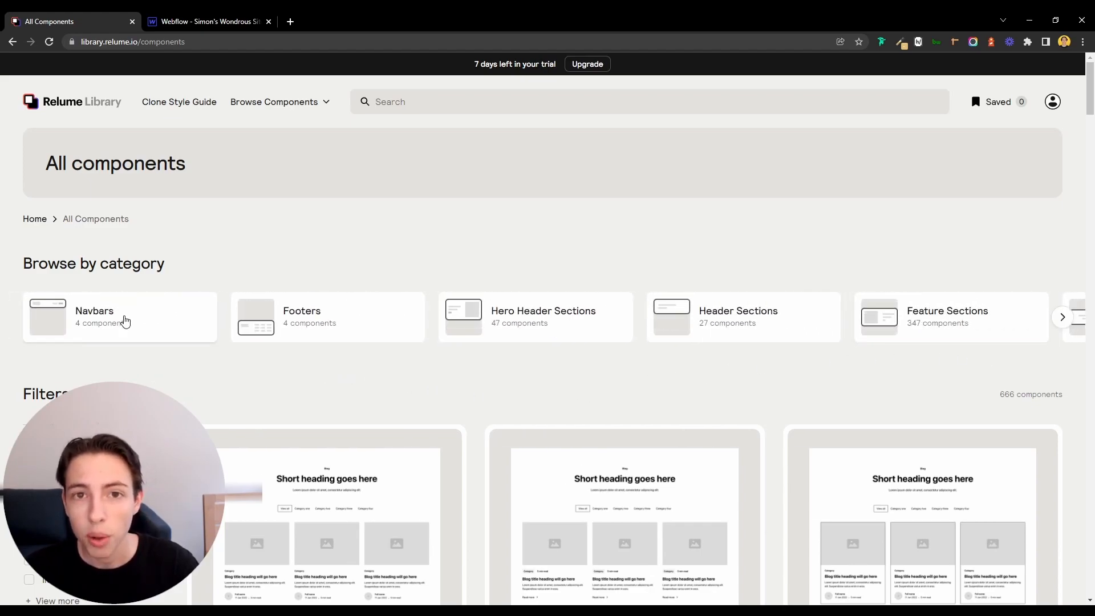
# - Copy Navbar 1 from Relume's Navbars category and return to Webflow
pyautogui.click(94, 317)
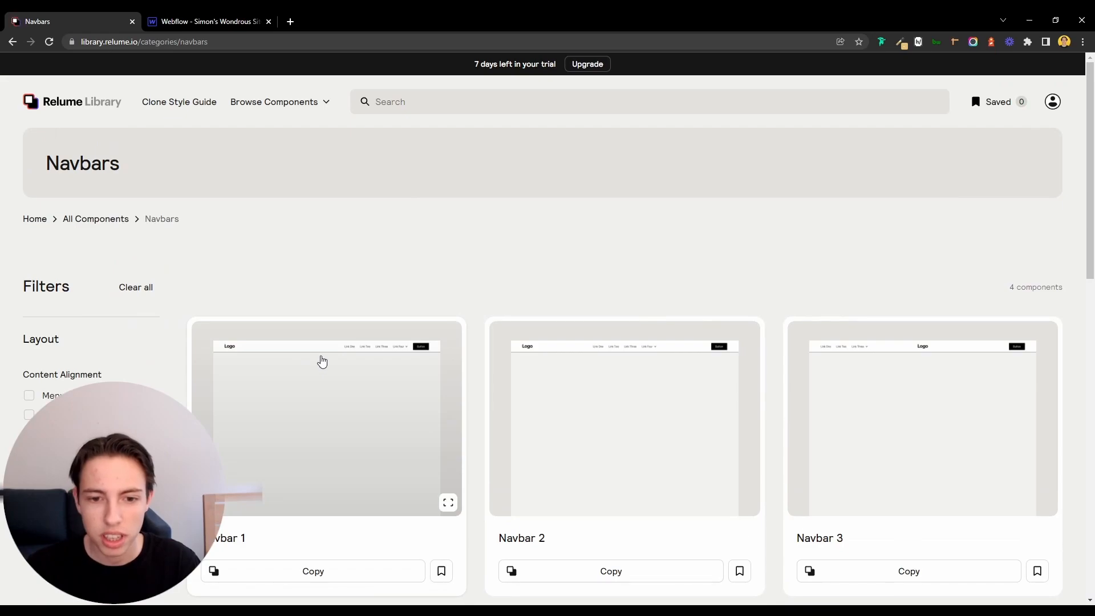
pyautogui.scroll(-3)
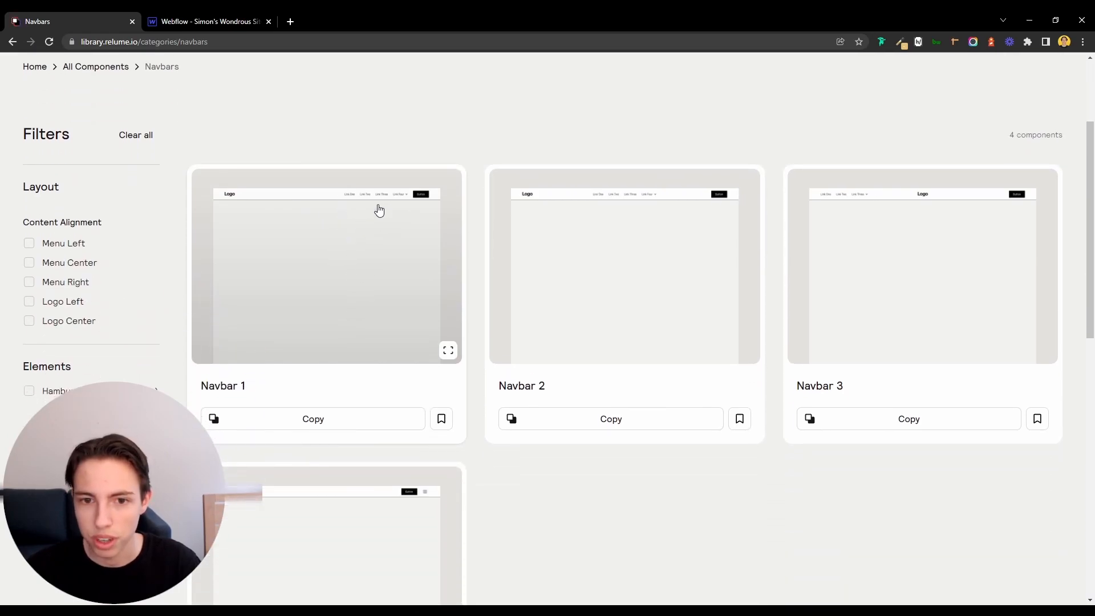
pyautogui.moveTo(324, 426)
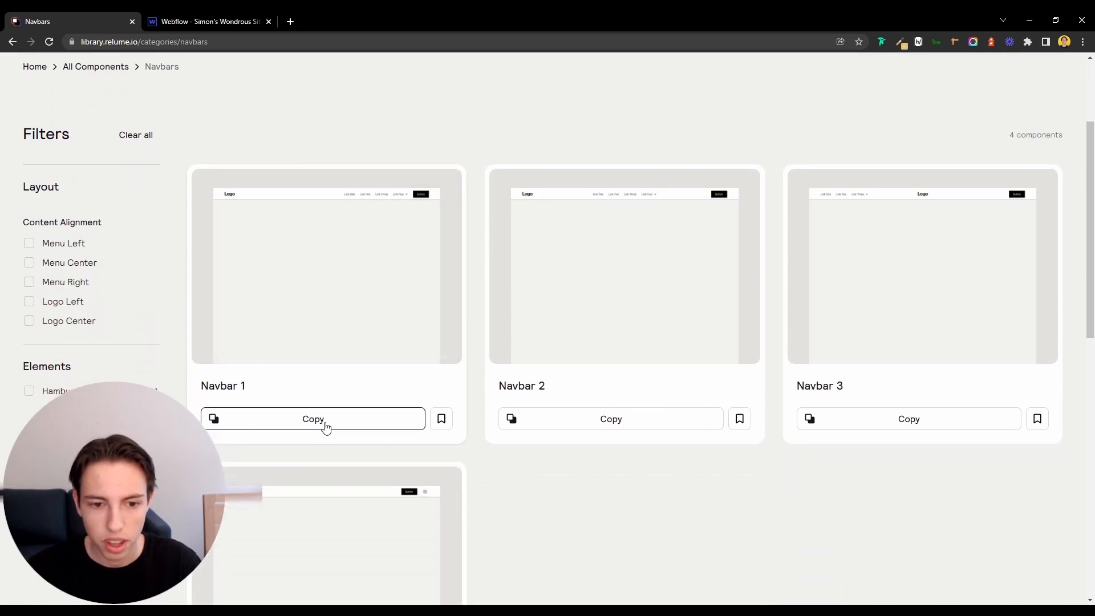
pyautogui.click(312, 418)
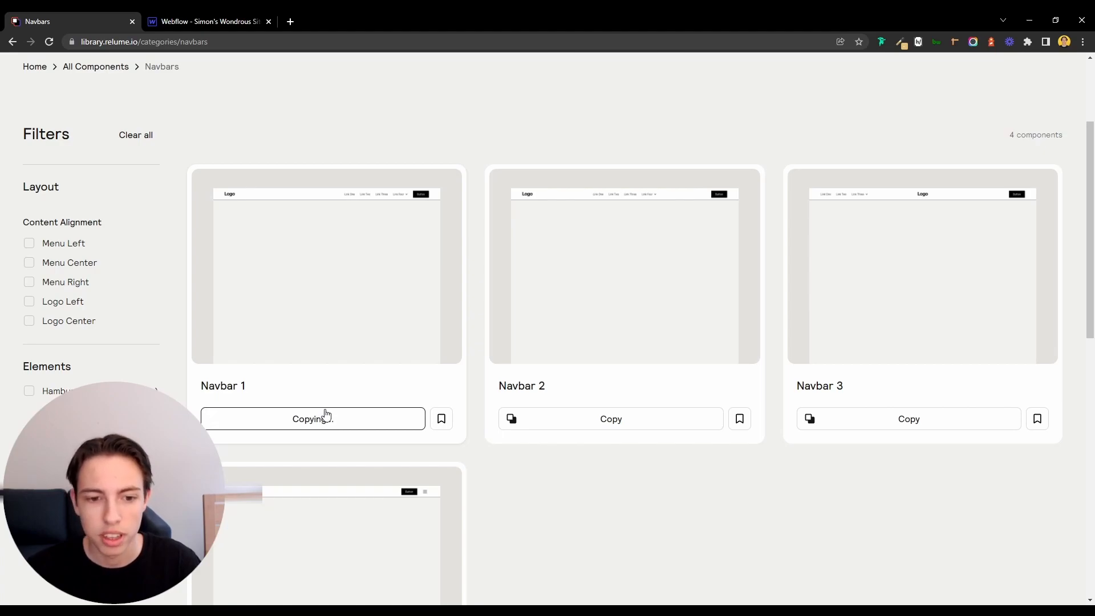
pyautogui.click(206, 22)
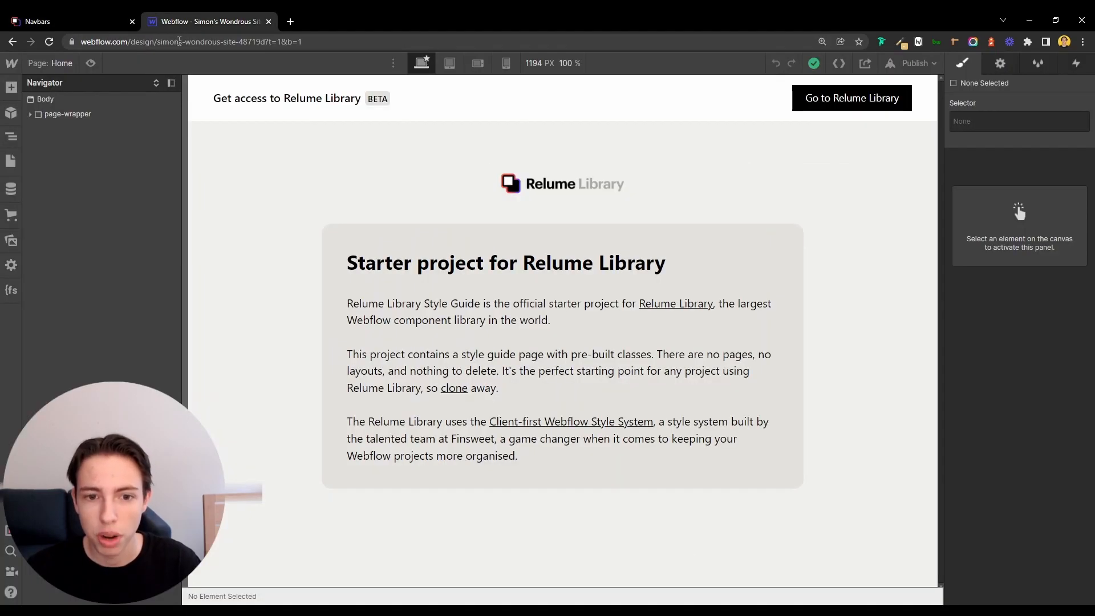
# - Delete rl-styleguide-message-fixed and paste Navbar 1 into main-wrapper
pyautogui.click(68, 114)
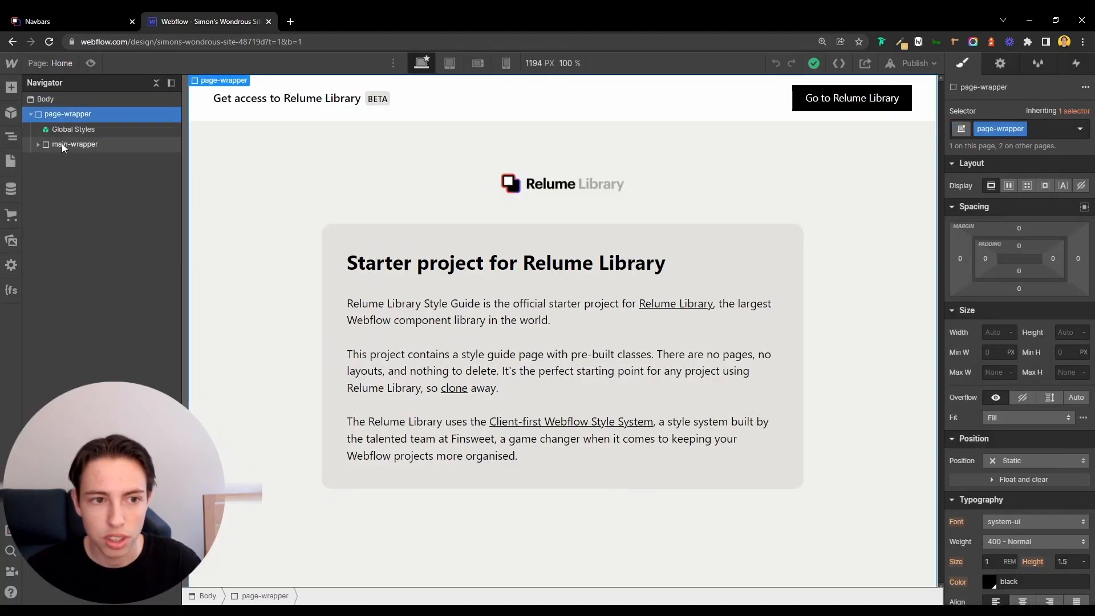
pyautogui.click(106, 159)
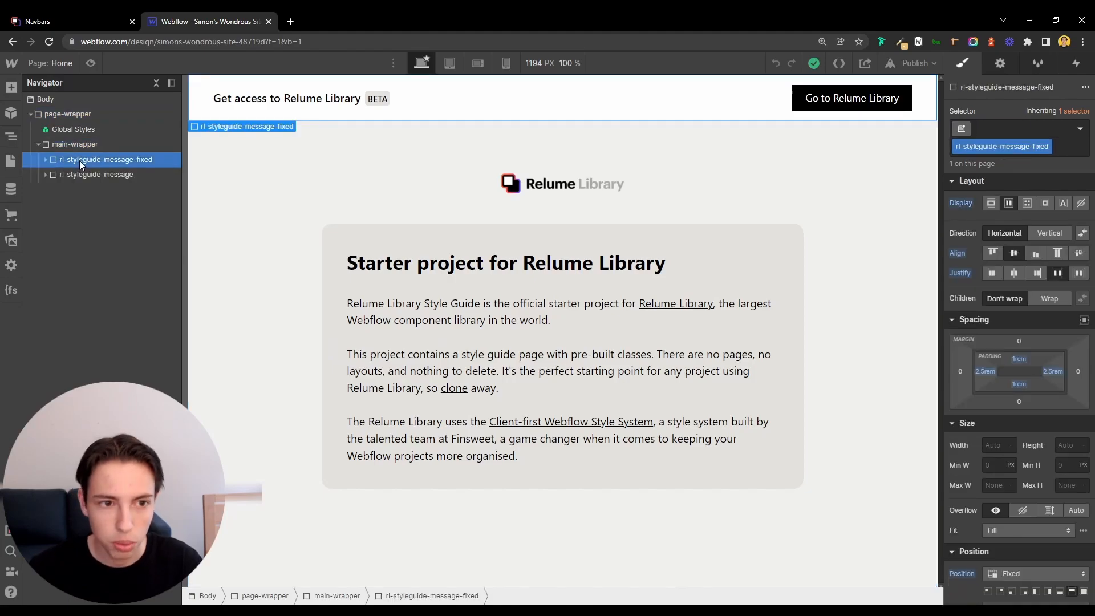
pyautogui.press('Delete')
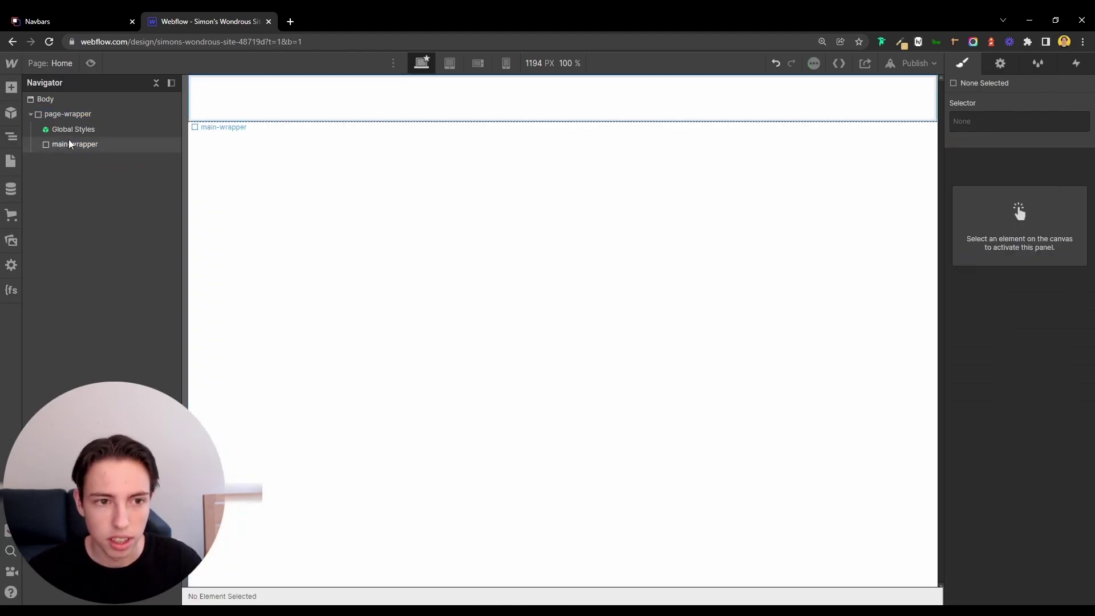
pyautogui.click(75, 143)
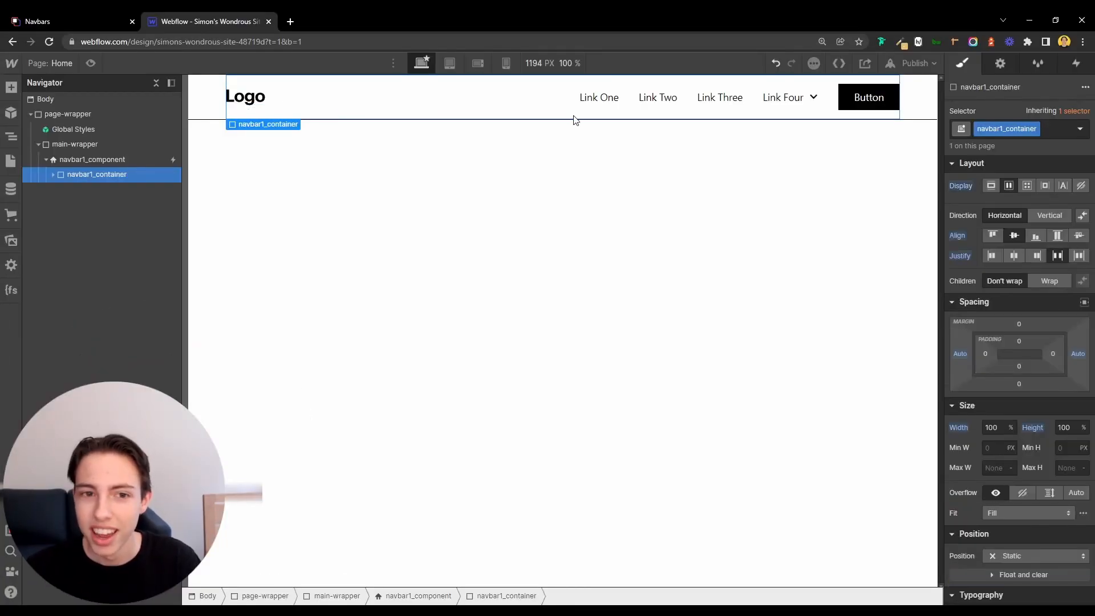
pyautogui.click(97, 174)
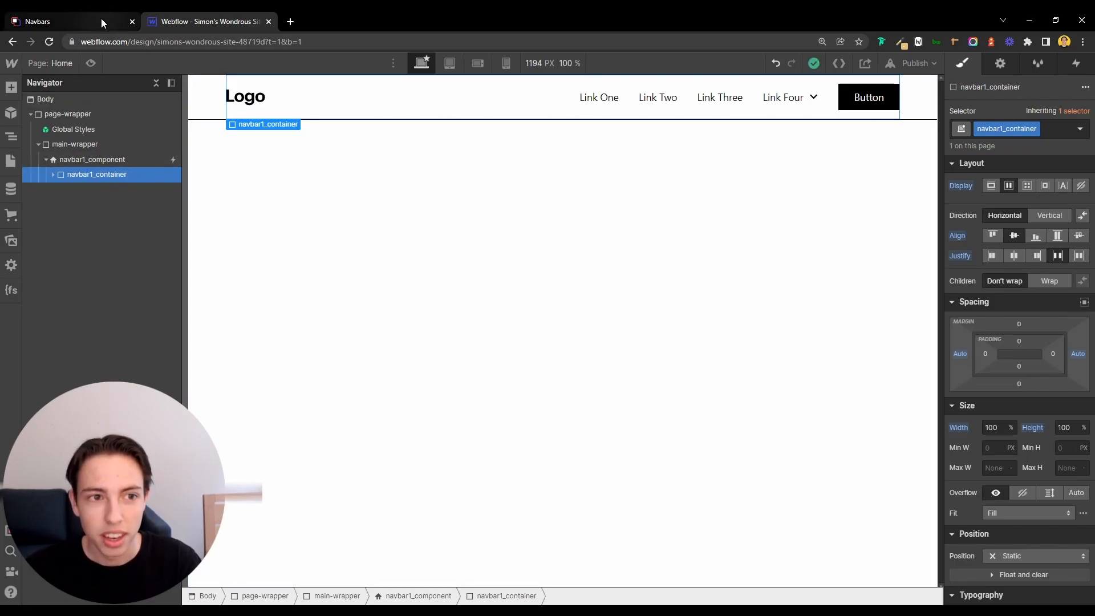
# - Open the Hero Header Sections category from Relume's all components page
pyautogui.click(63, 21)
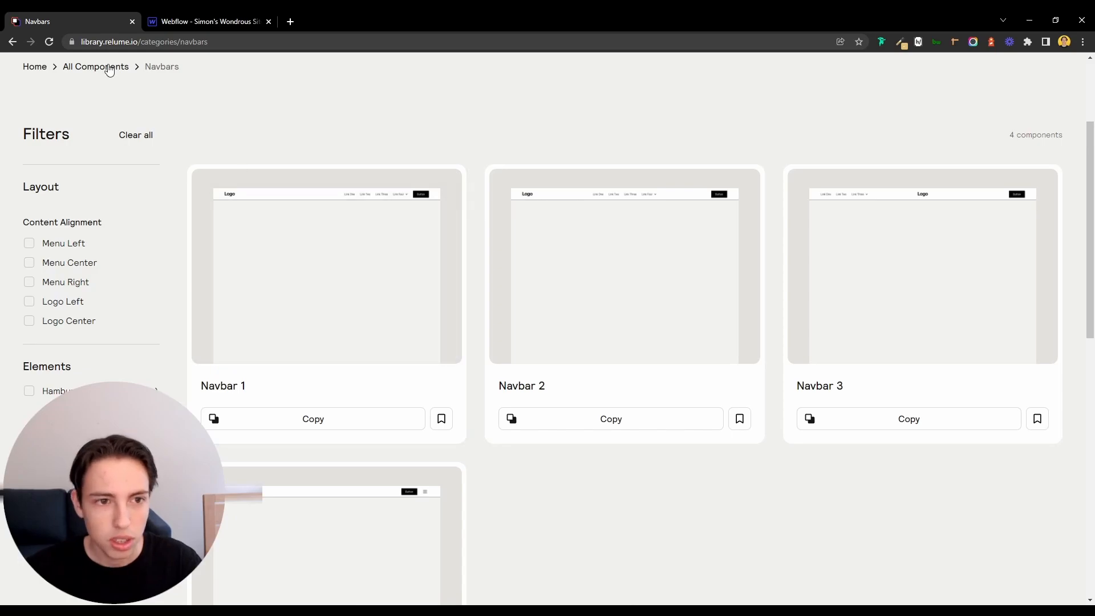
pyautogui.click(95, 66)
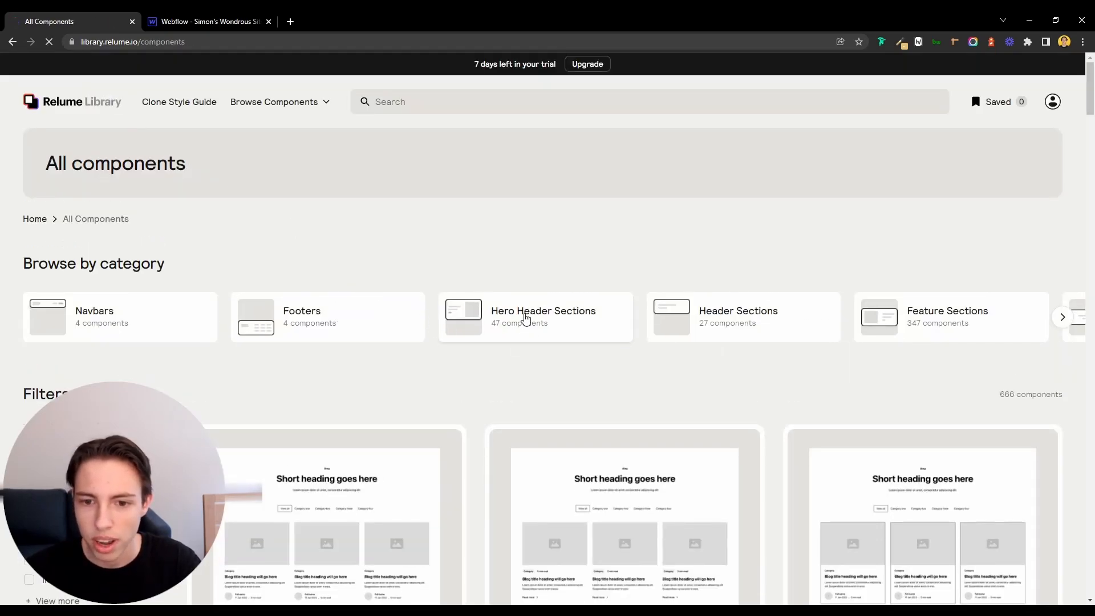
pyautogui.click(534, 316)
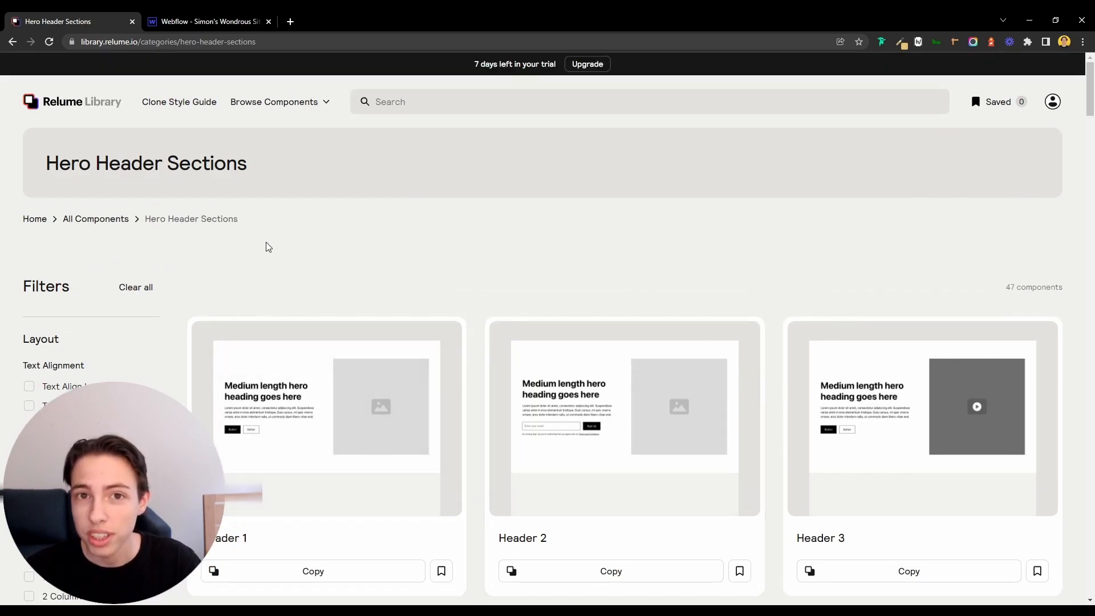
pyautogui.scroll(-3)
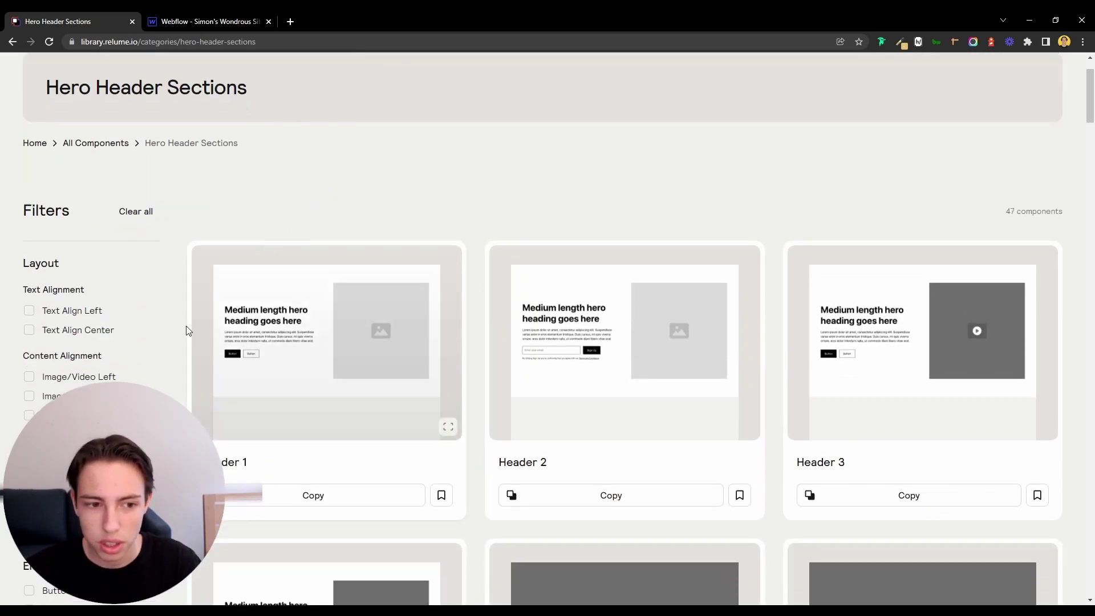
pyautogui.moveTo(312, 202)
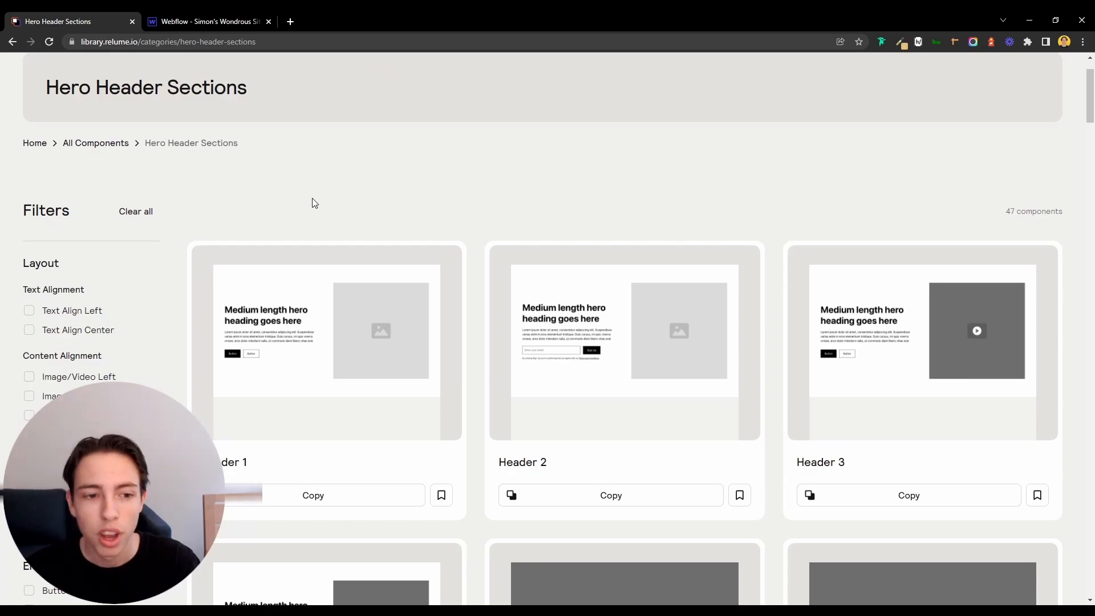
pyautogui.moveTo(65, 315)
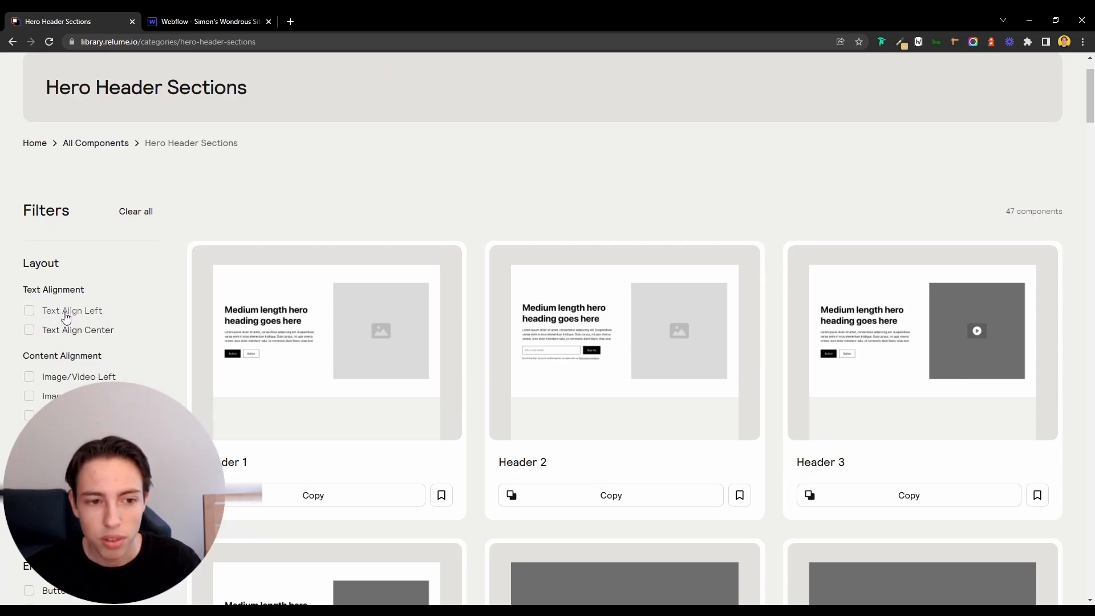
# - Toggle and clear the 2 Columns filter, then copy Header 1
pyautogui.scroll(-3)
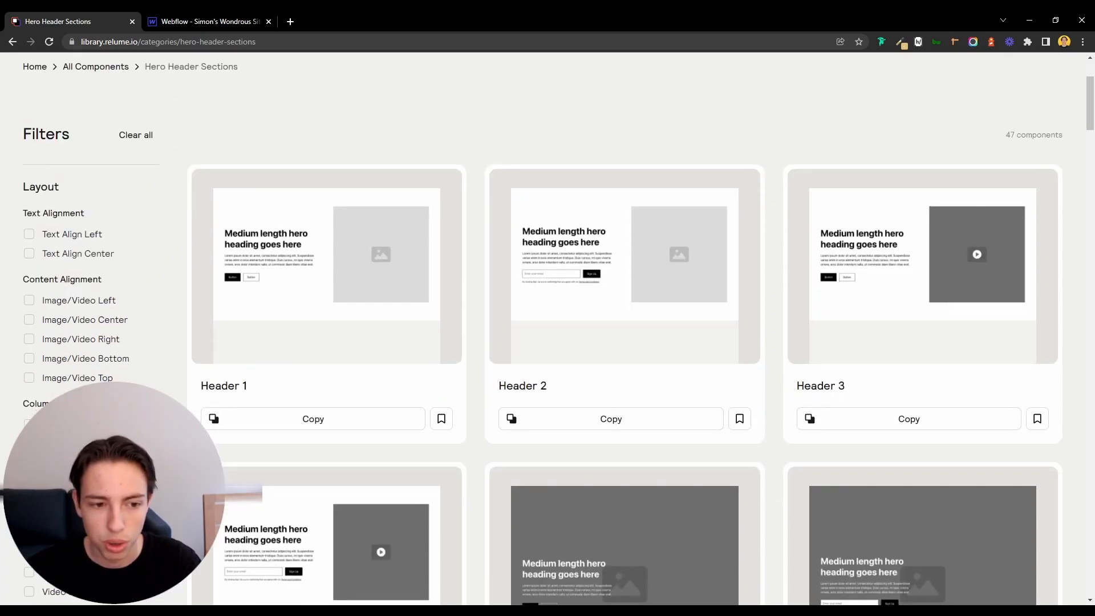
pyautogui.click(30, 423)
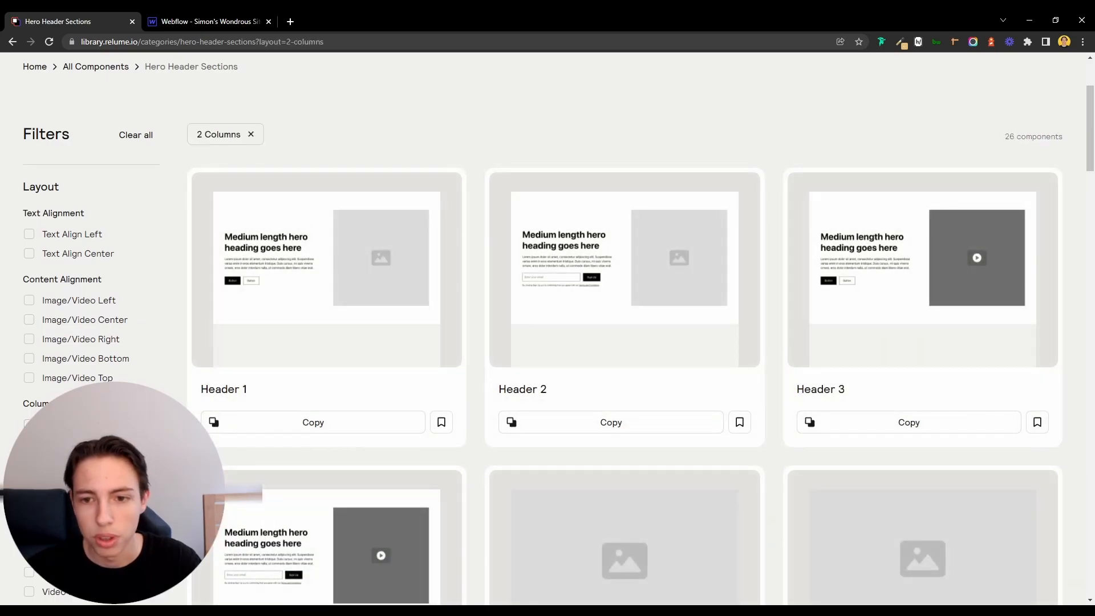
pyautogui.click(250, 134)
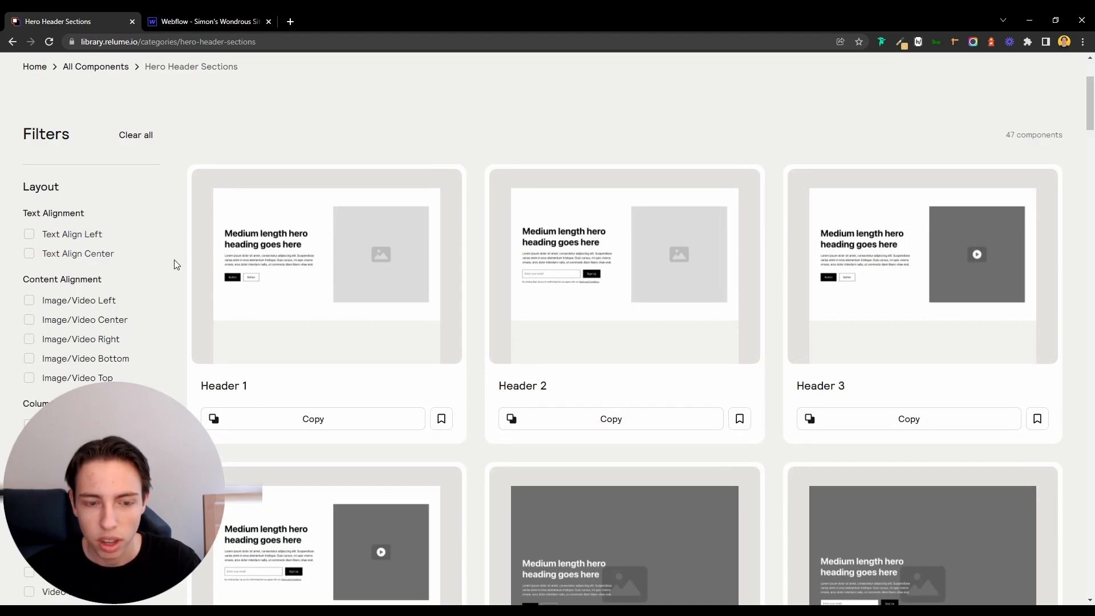
pyautogui.moveTo(375, 346)
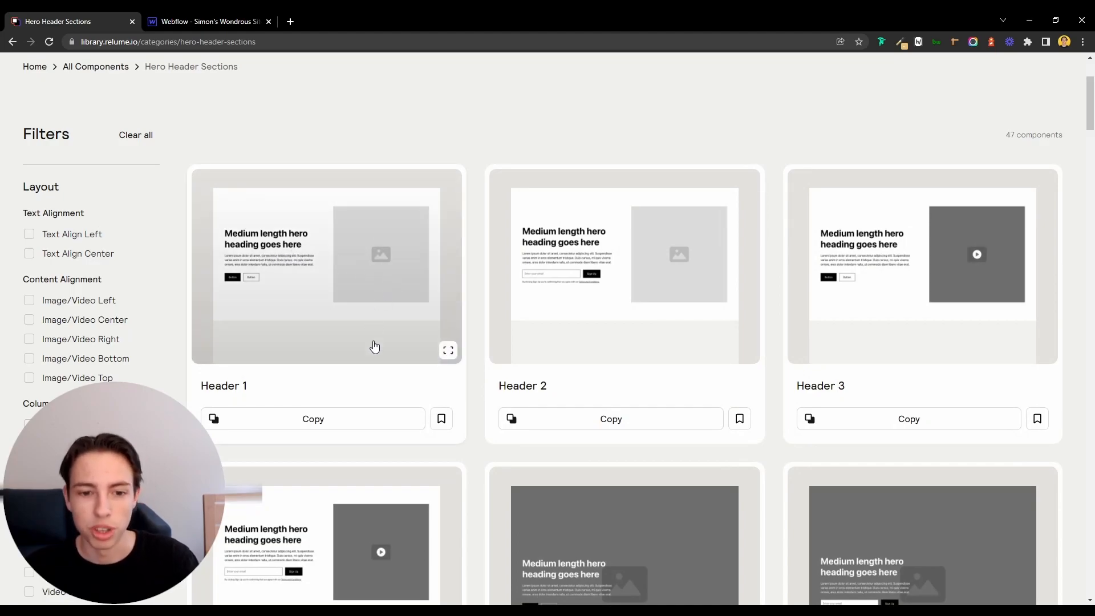
pyautogui.click(206, 21)
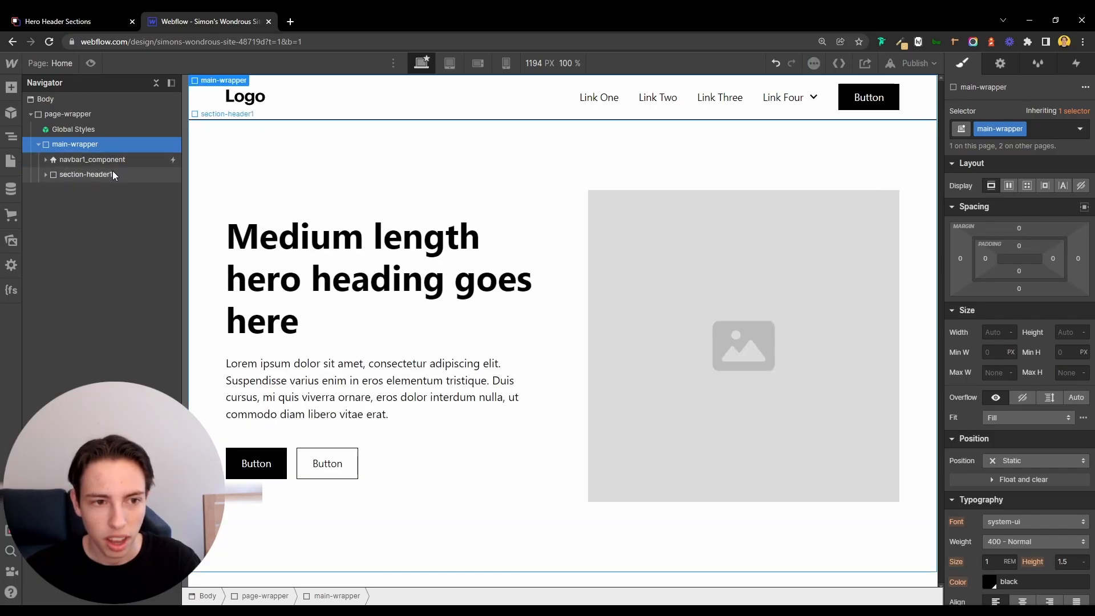
# - Paste Header 1 into main-wrapper, then copy Layout 6 and a footer from Relume
pyautogui.click(66, 21)
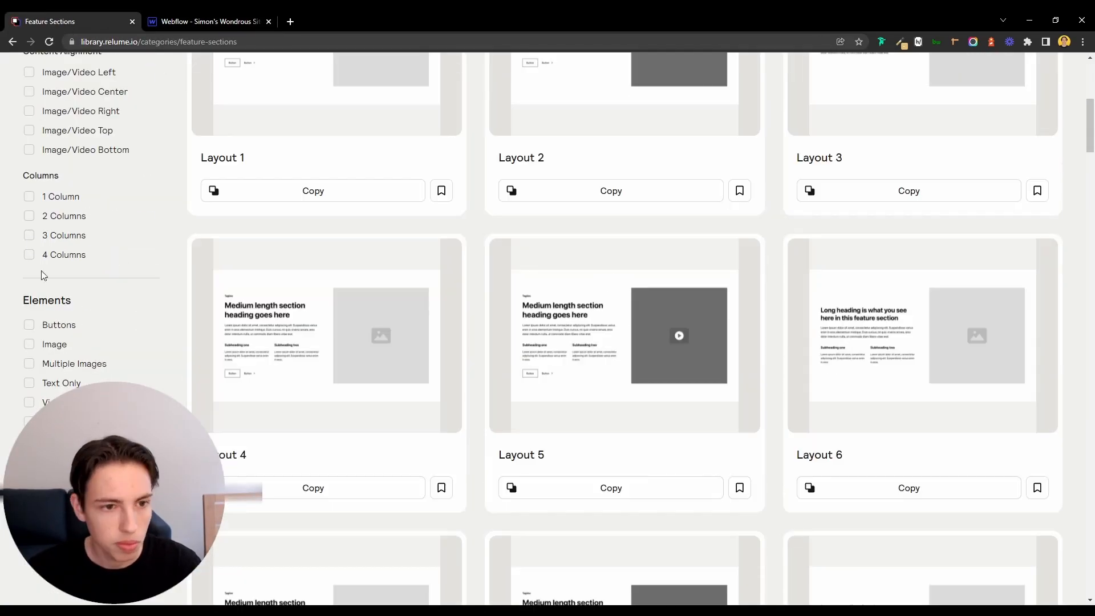
pyautogui.click(29, 292)
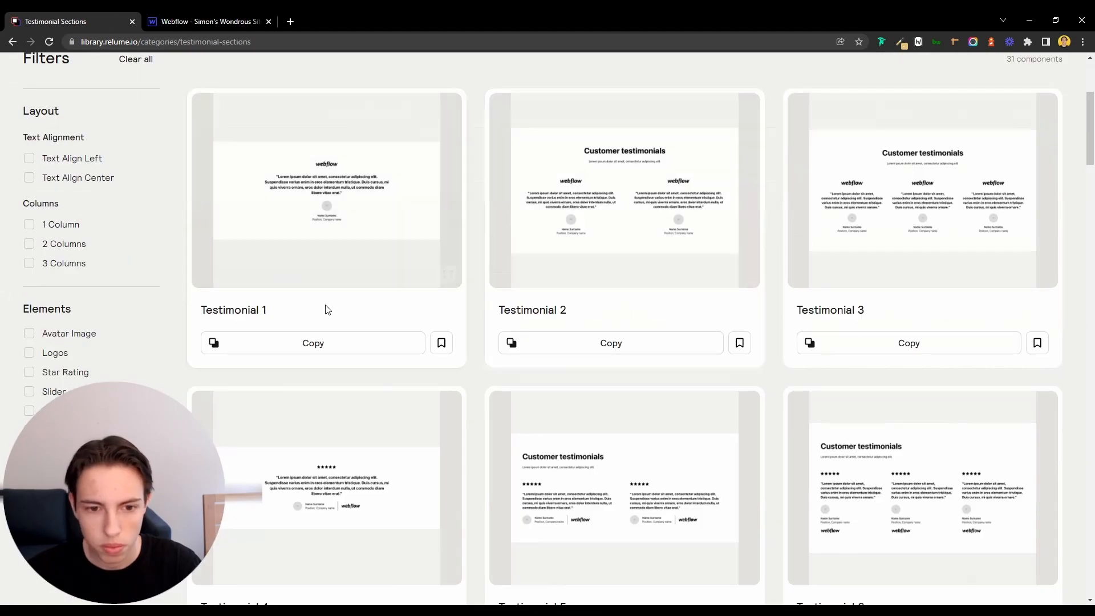
pyautogui.click(206, 22)
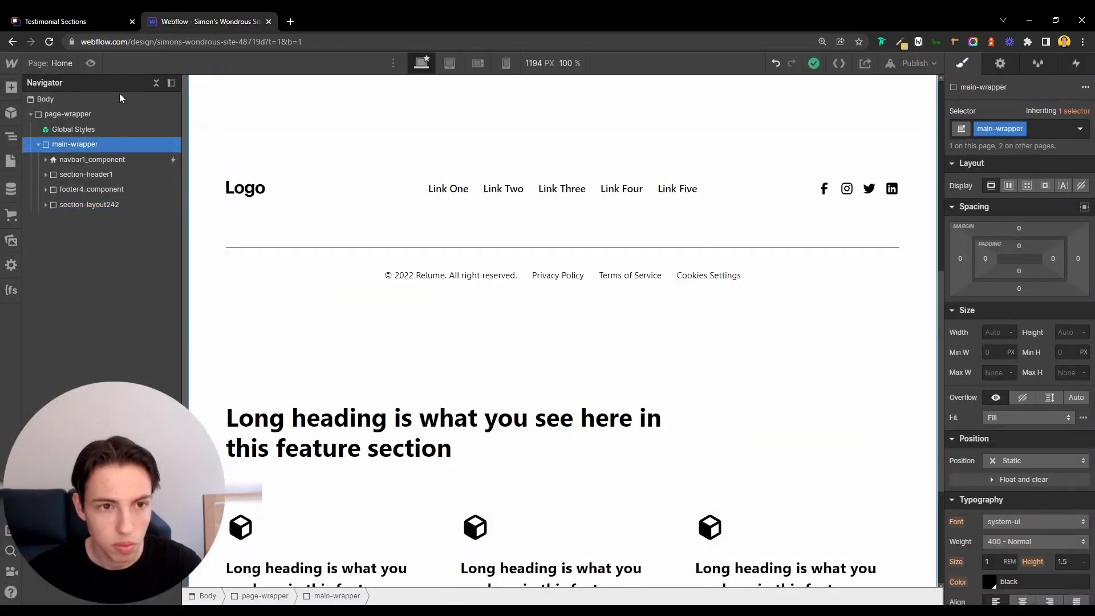
pyautogui.click(55, 21)
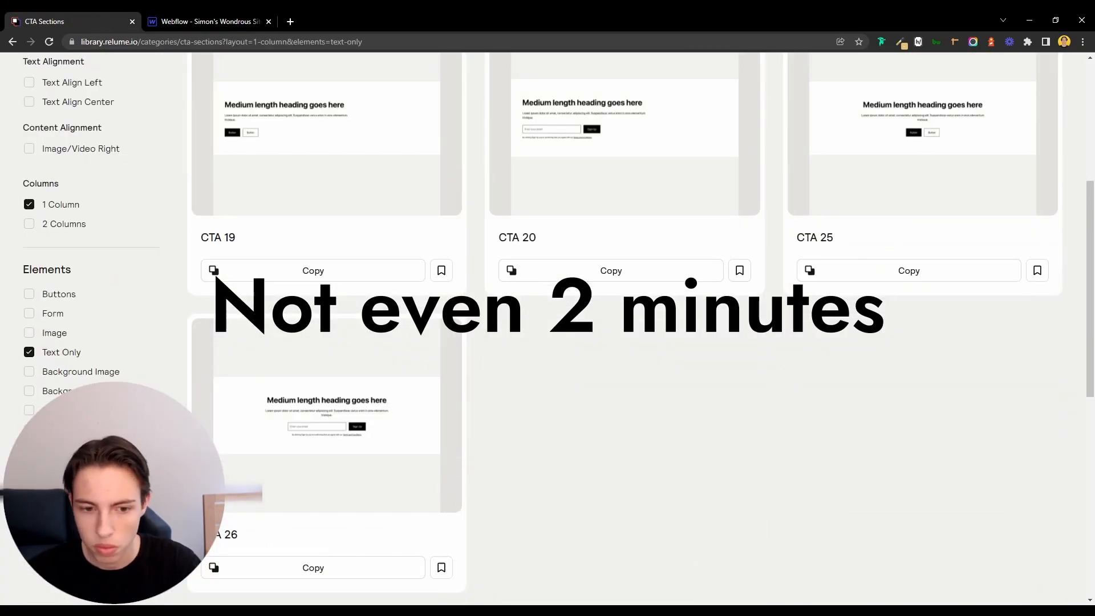
# - Preview the landing page and scroll through the hero, features and CTA sections
pyautogui.click(207, 22)
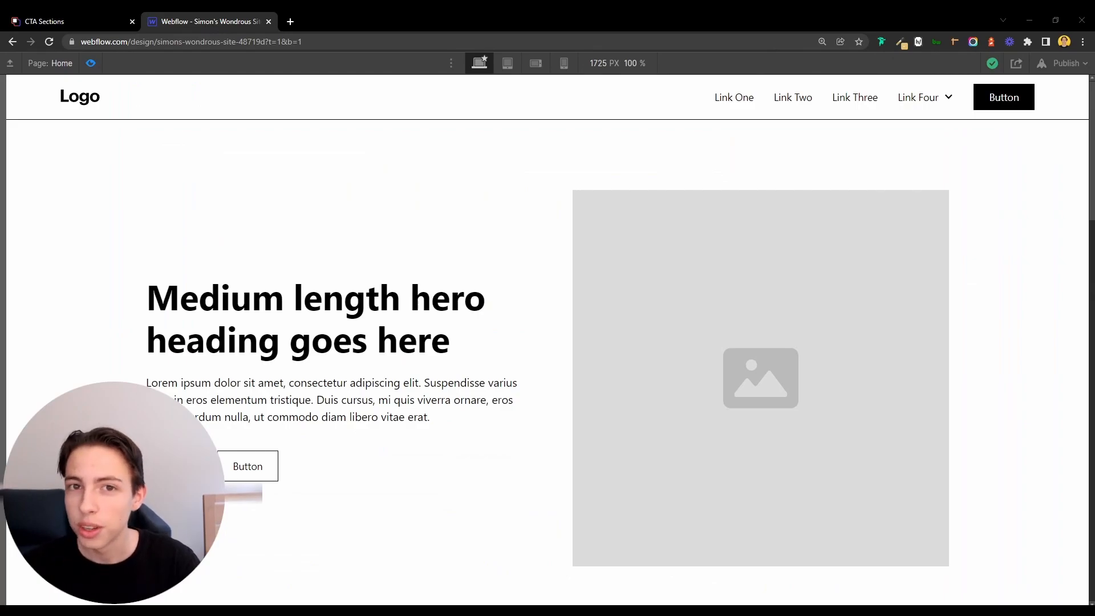
pyautogui.scroll(-3)
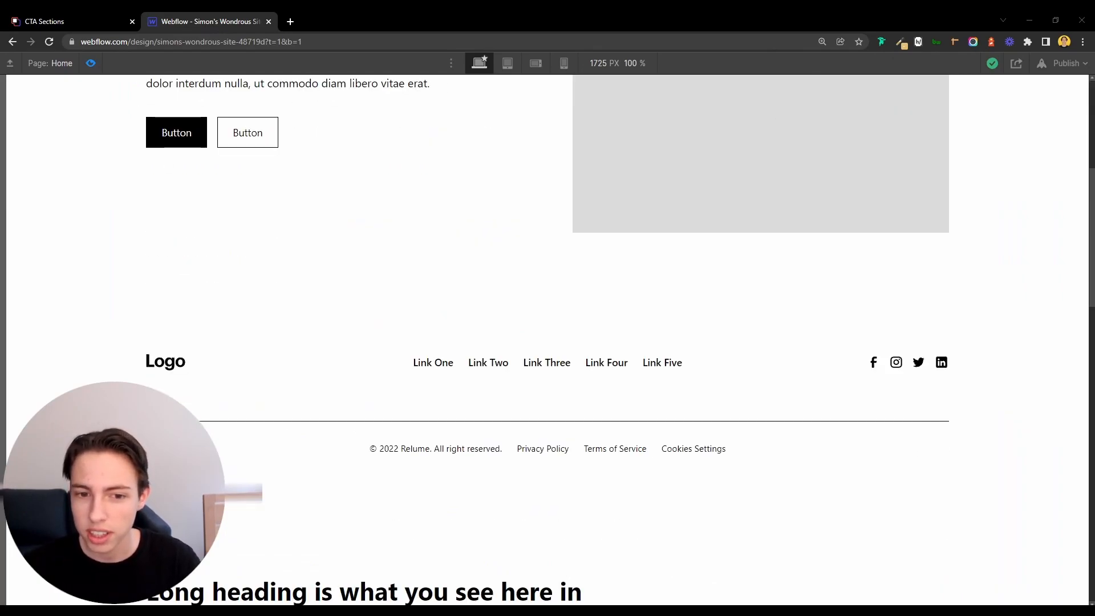
pyautogui.scroll(3)
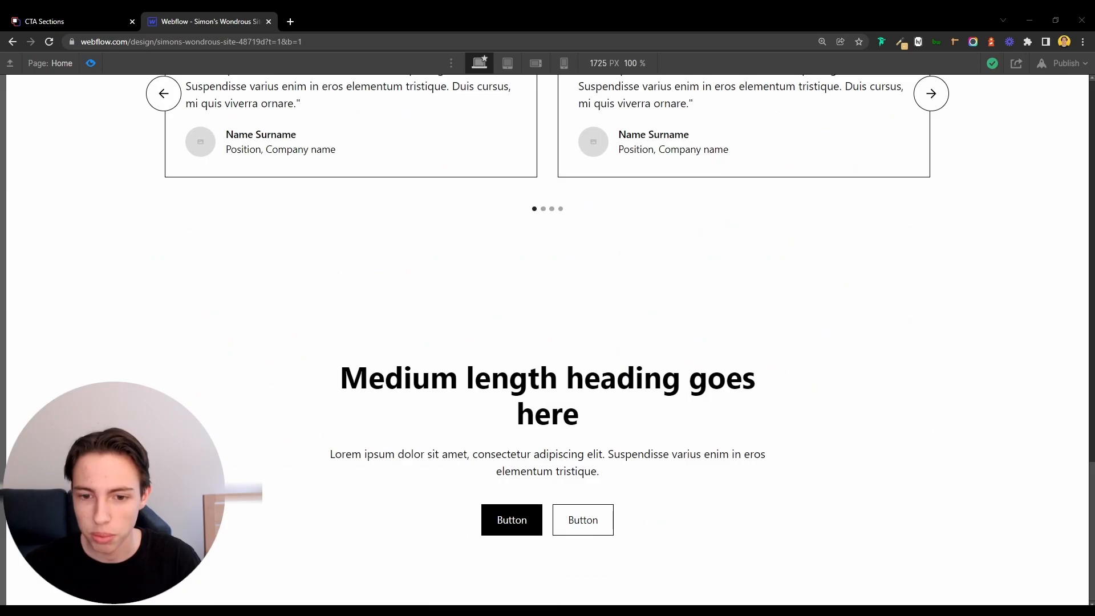
pyautogui.scroll(3)
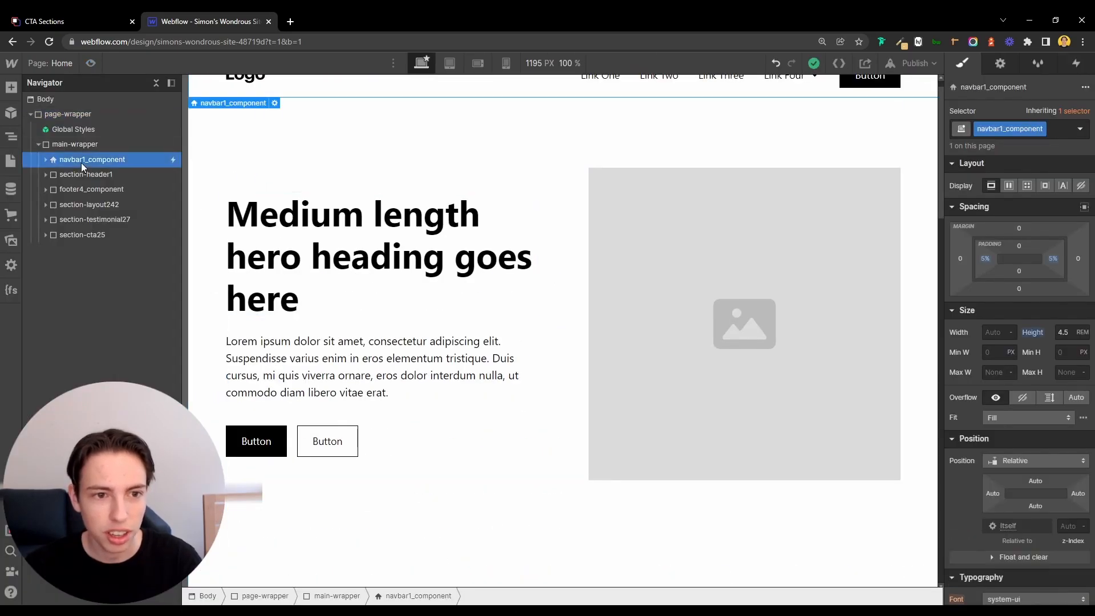
# - Drag footer4_component below section-cta25, then click the sections to confirm order
pyautogui.click(91, 204)
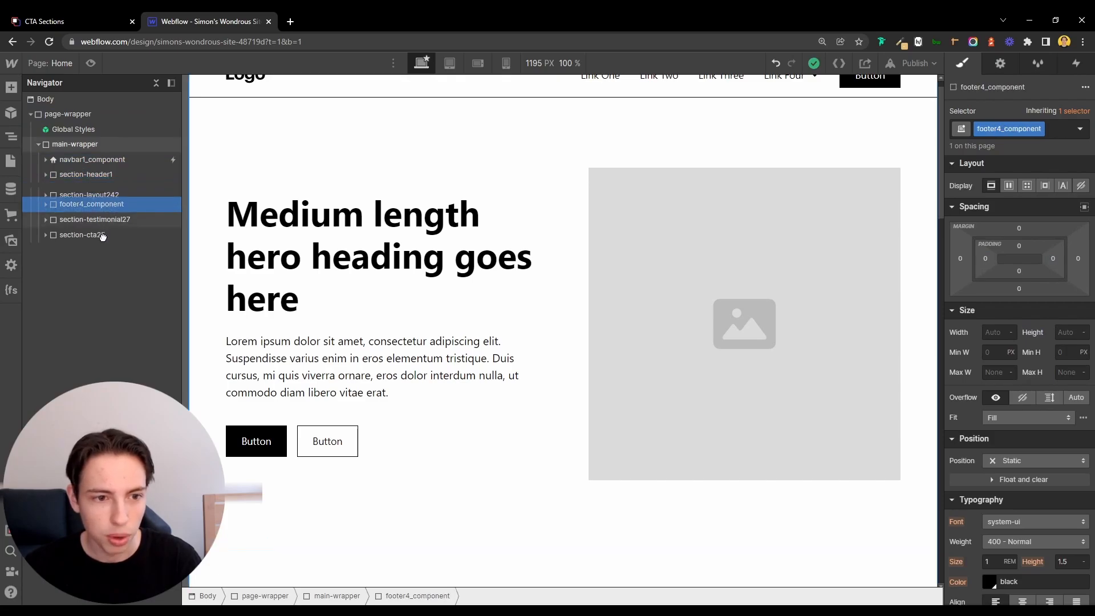
pyautogui.click(82, 219)
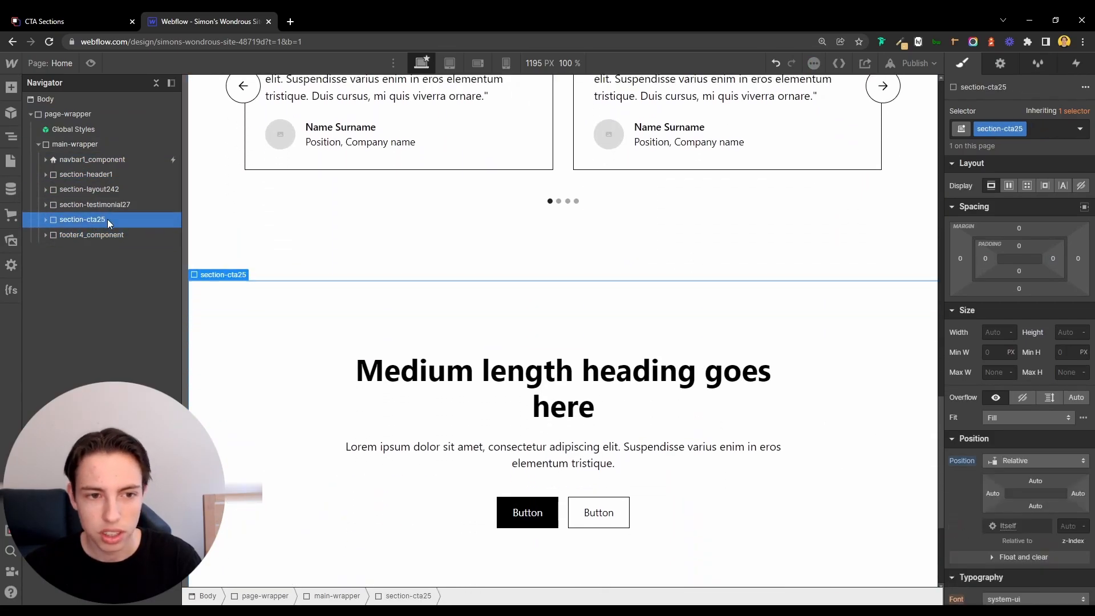
pyautogui.click(94, 204)
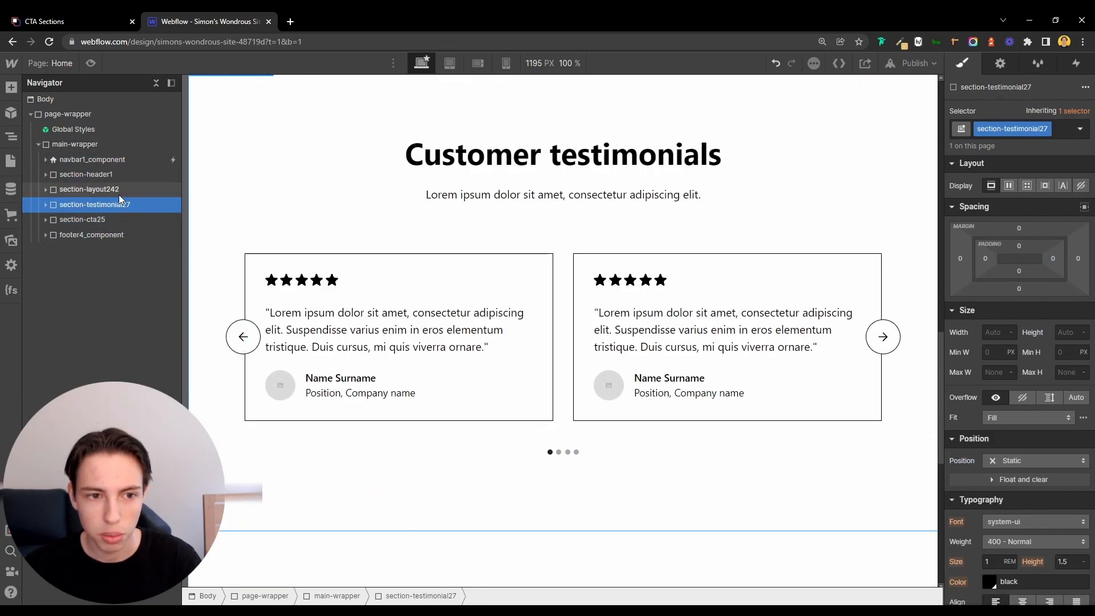
pyautogui.click(88, 189)
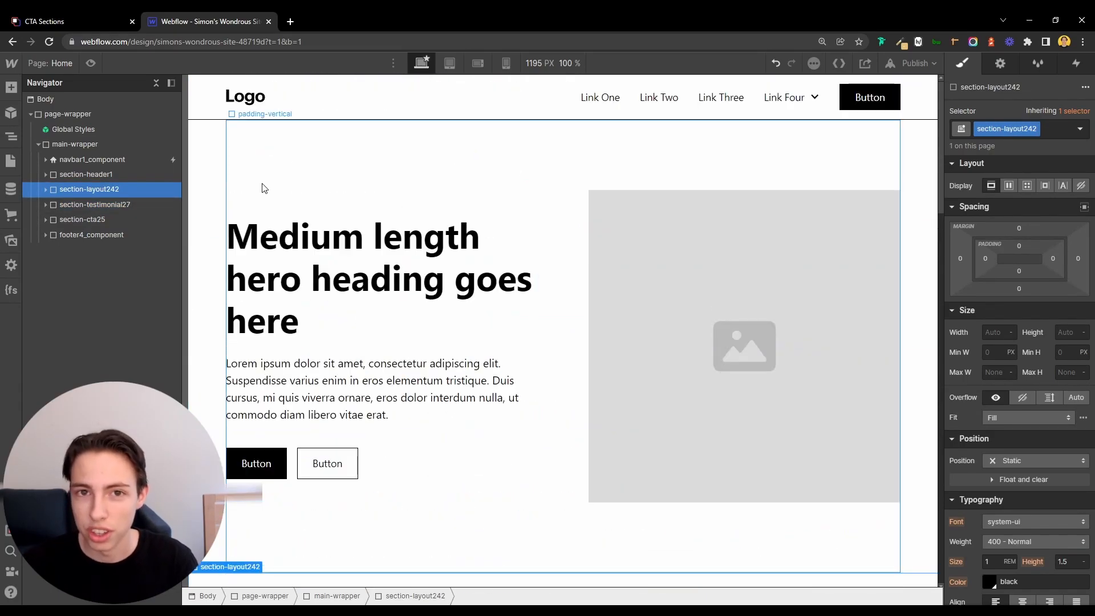
# - Set the primary button background to #ff5733 and save it as swatch Orange
pyautogui.click(256, 463)
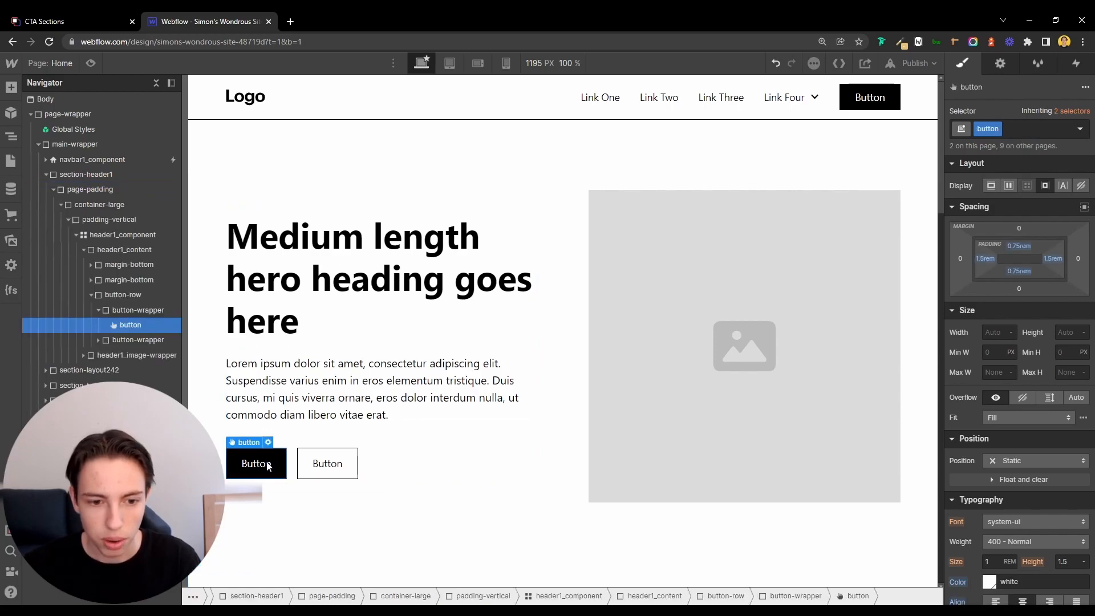
pyautogui.scroll(-3)
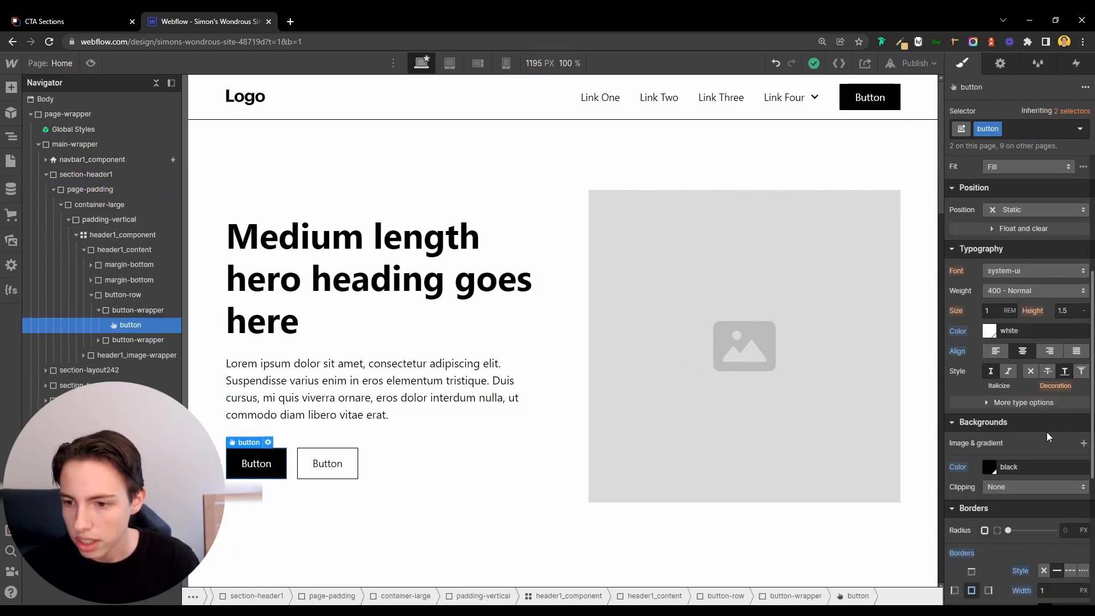
pyautogui.click(990, 330)
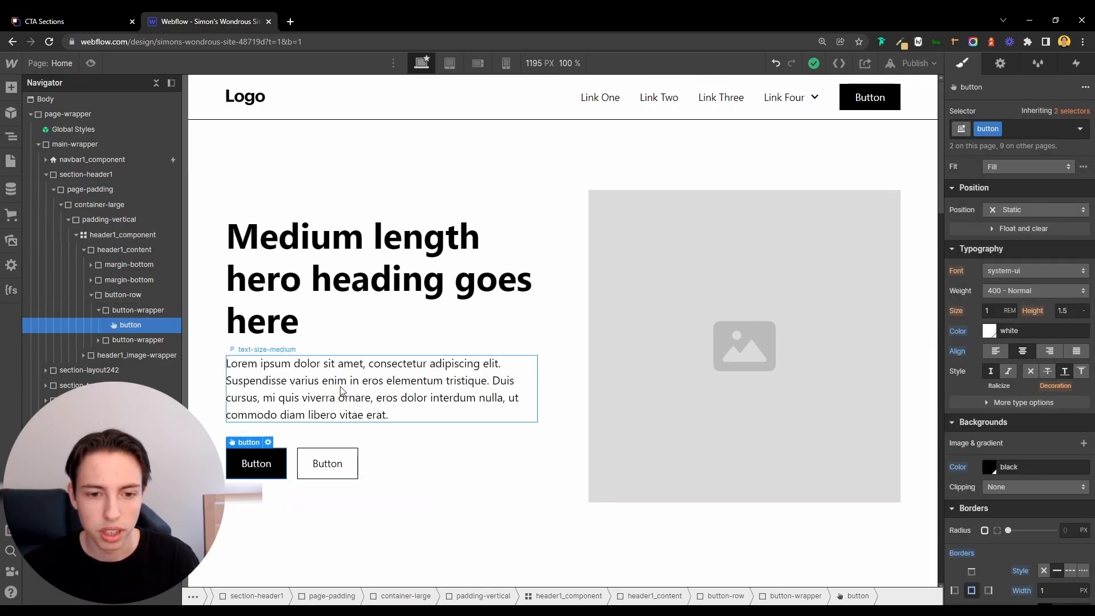
pyautogui.scroll(3)
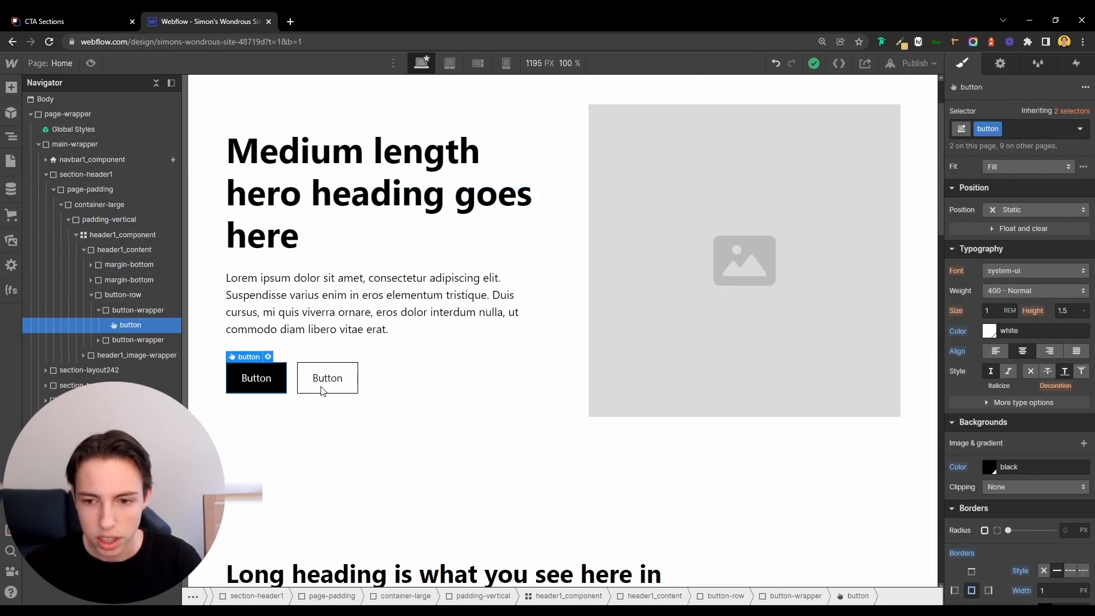
pyautogui.click(987, 466)
pyautogui.write('Orange')
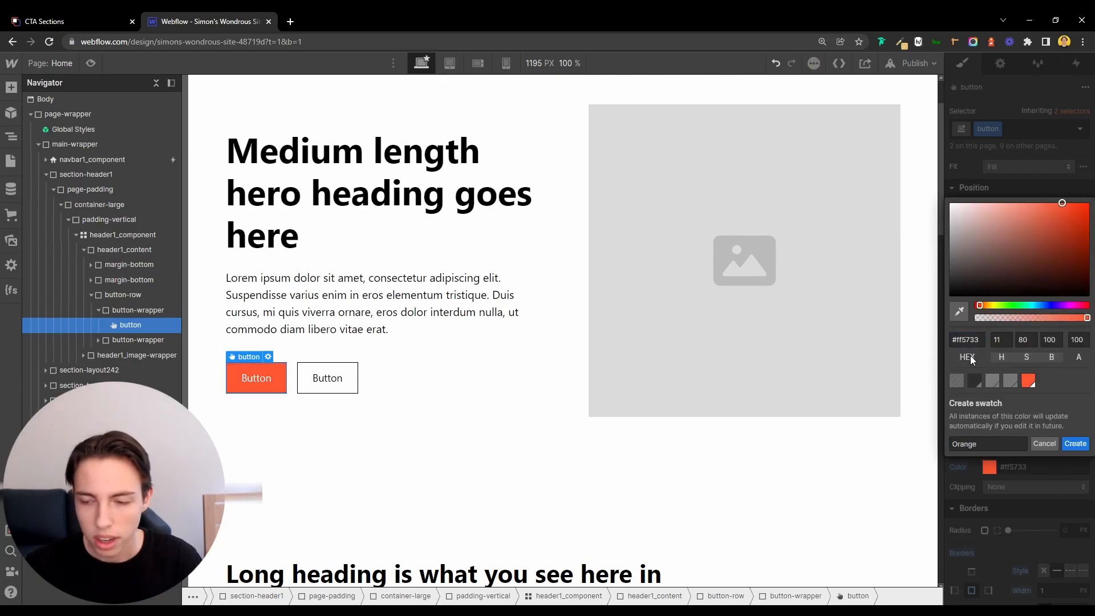
pyautogui.click(1074, 444)
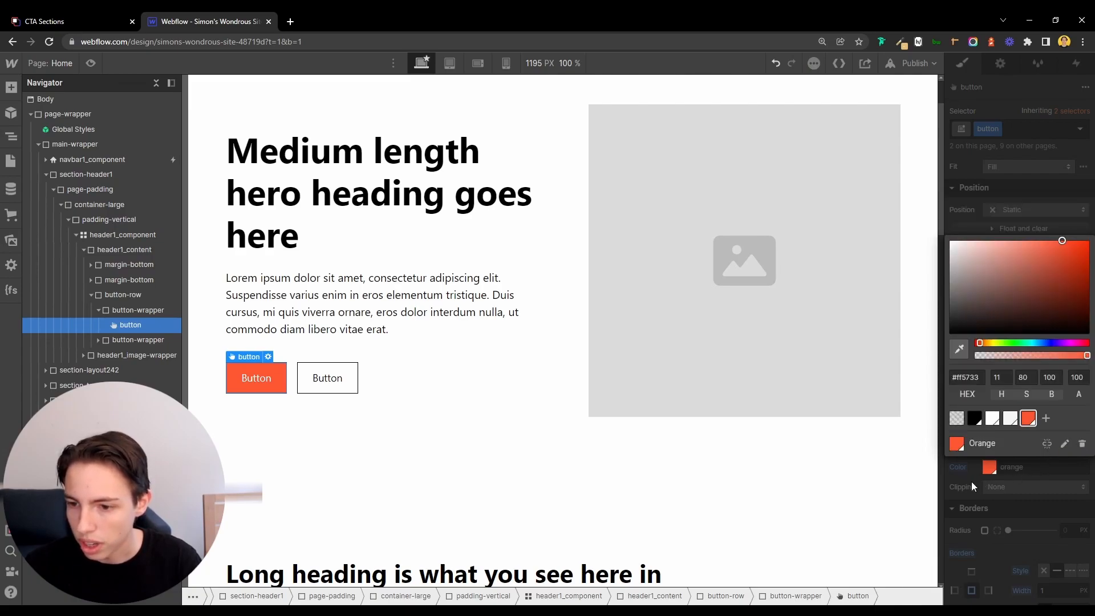
# - Apply Orange to the navbar button and button-secondary border and text colour
pyautogui.click(961, 63)
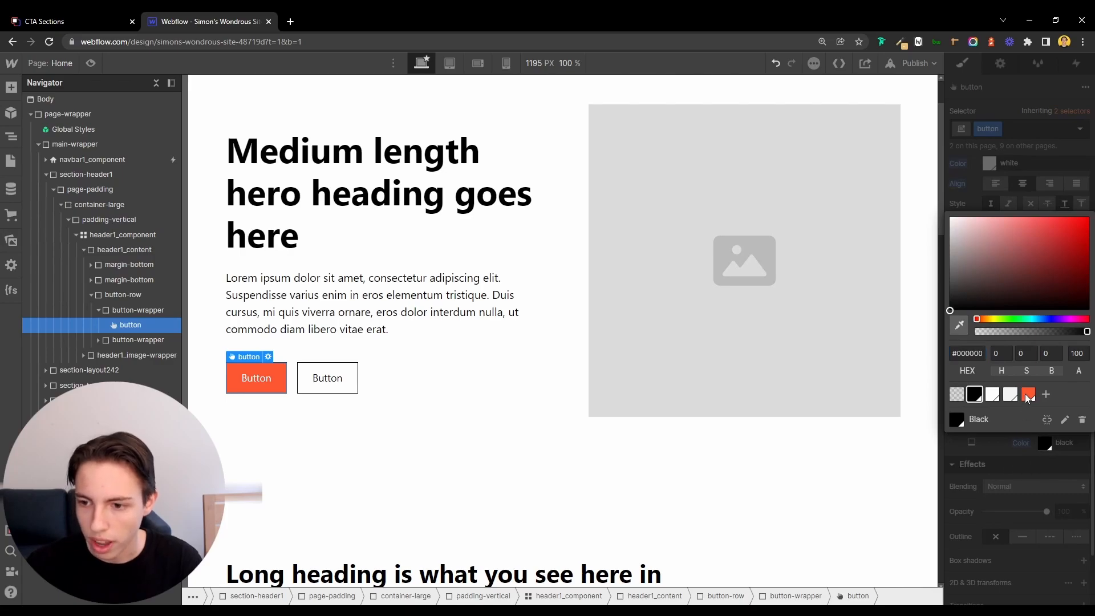
pyautogui.click(327, 377)
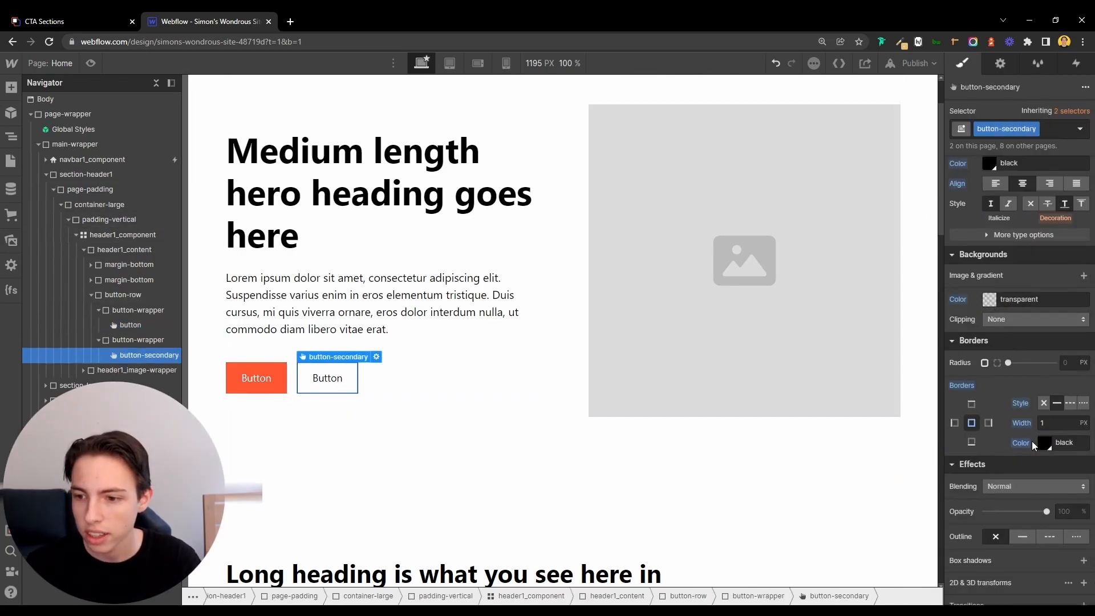
pyautogui.click(1043, 441)
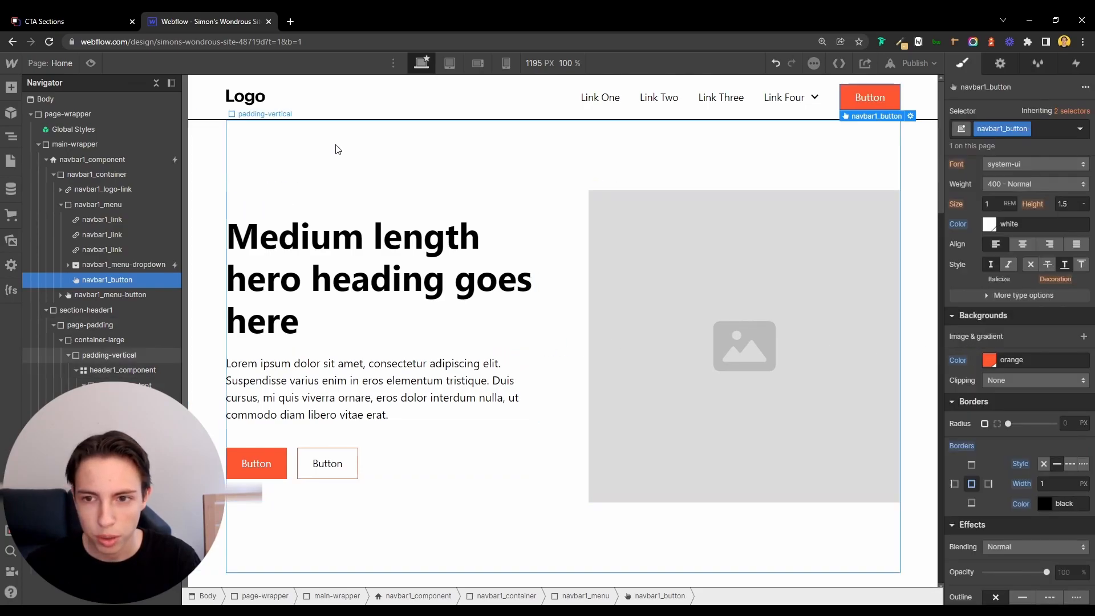
pyautogui.scroll(-3)
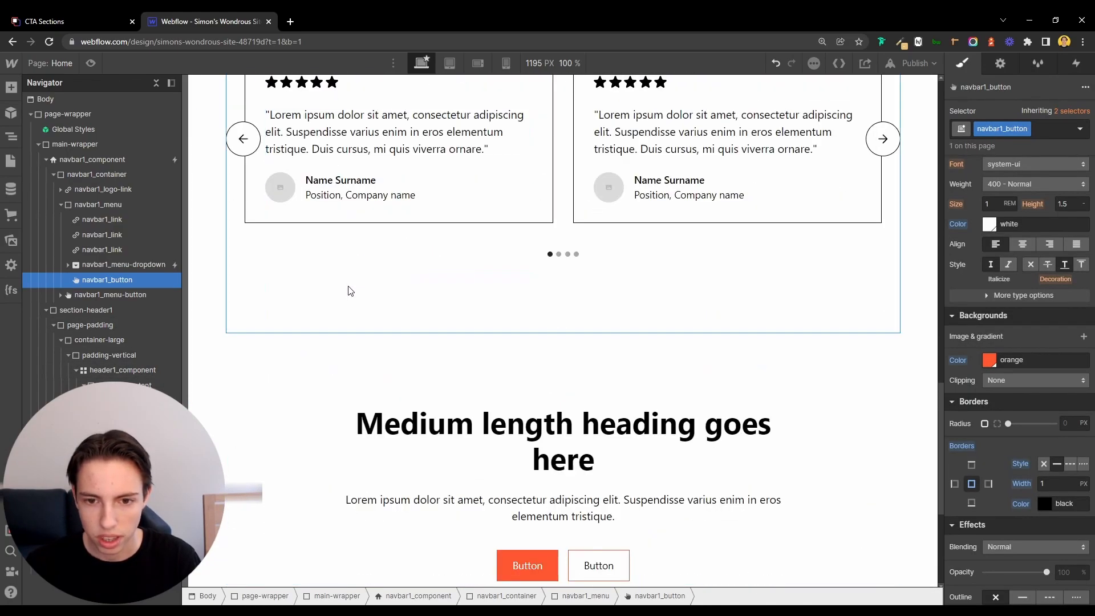
pyautogui.click(597, 301)
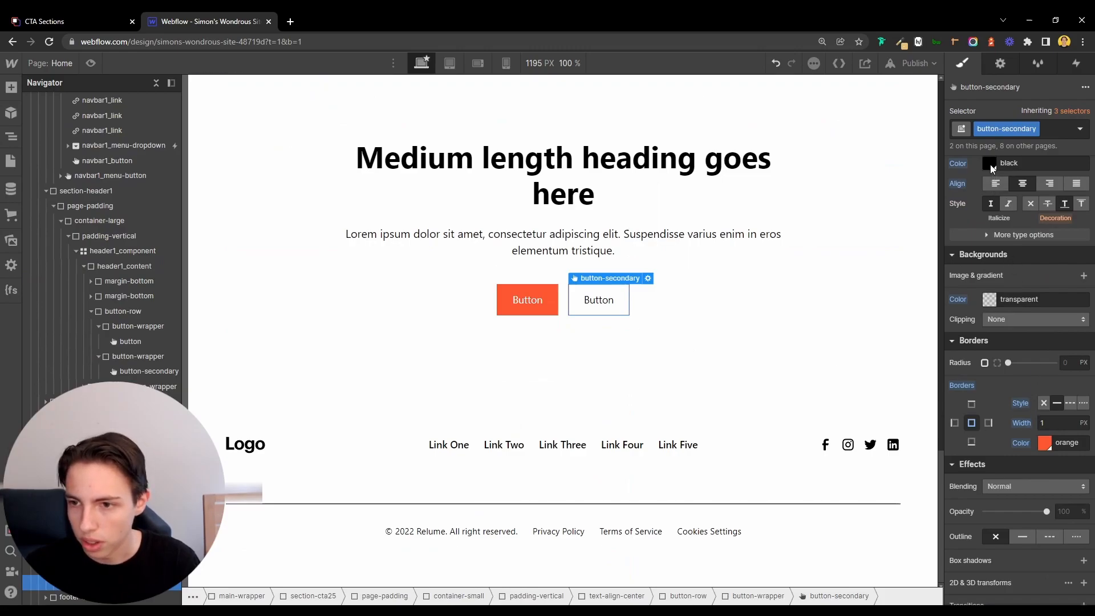
pyautogui.click(989, 162)
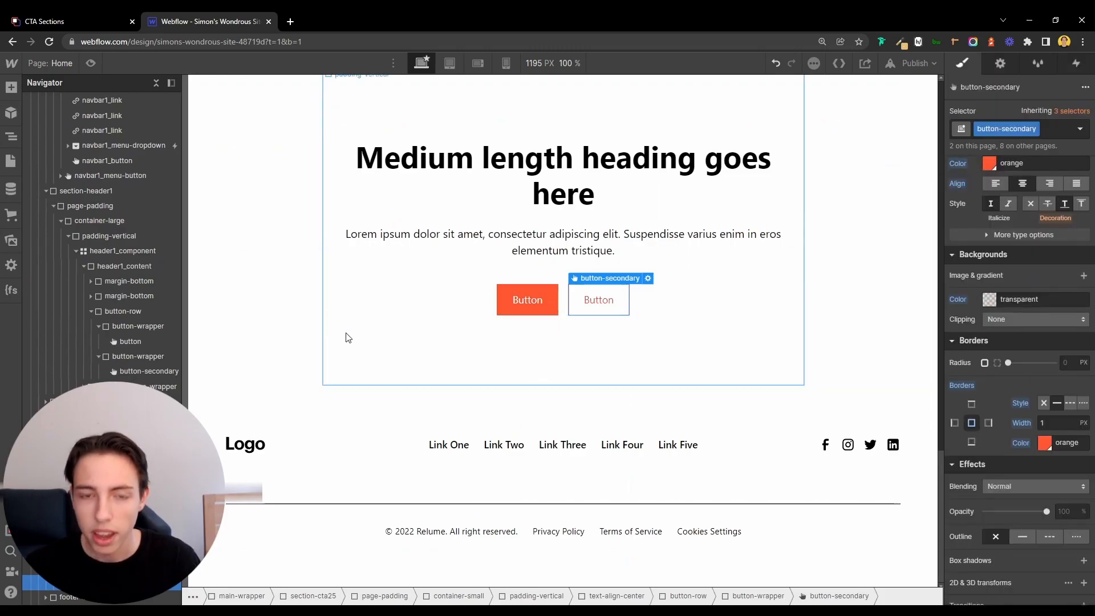
# - Add Google font Poppins with weights 300, 500, 600, 700, then reopen Designer
pyautogui.click(356, 74)
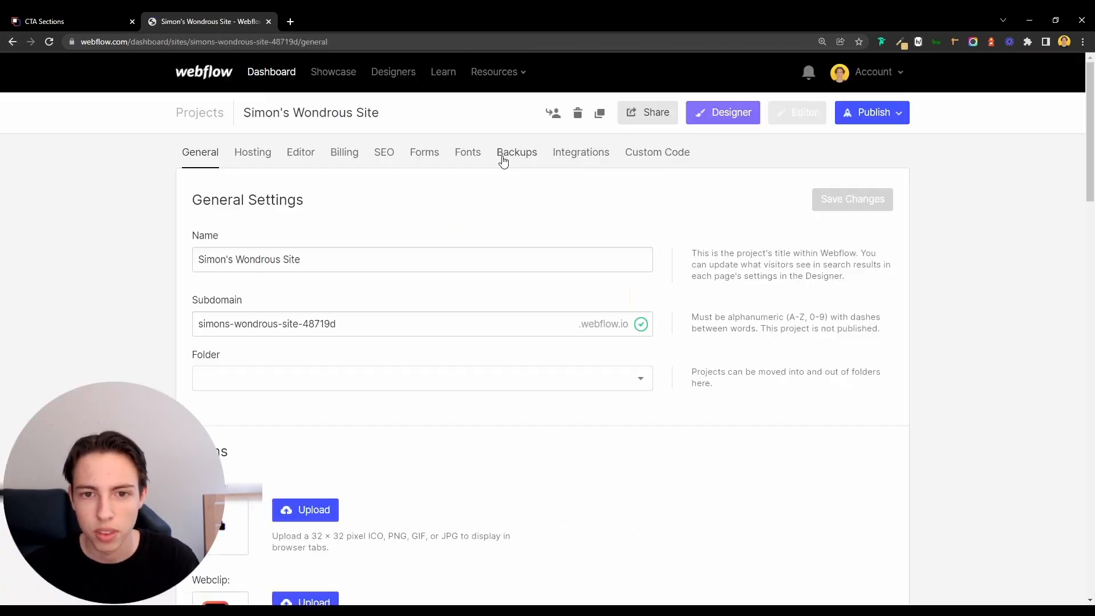
pyautogui.click(467, 152)
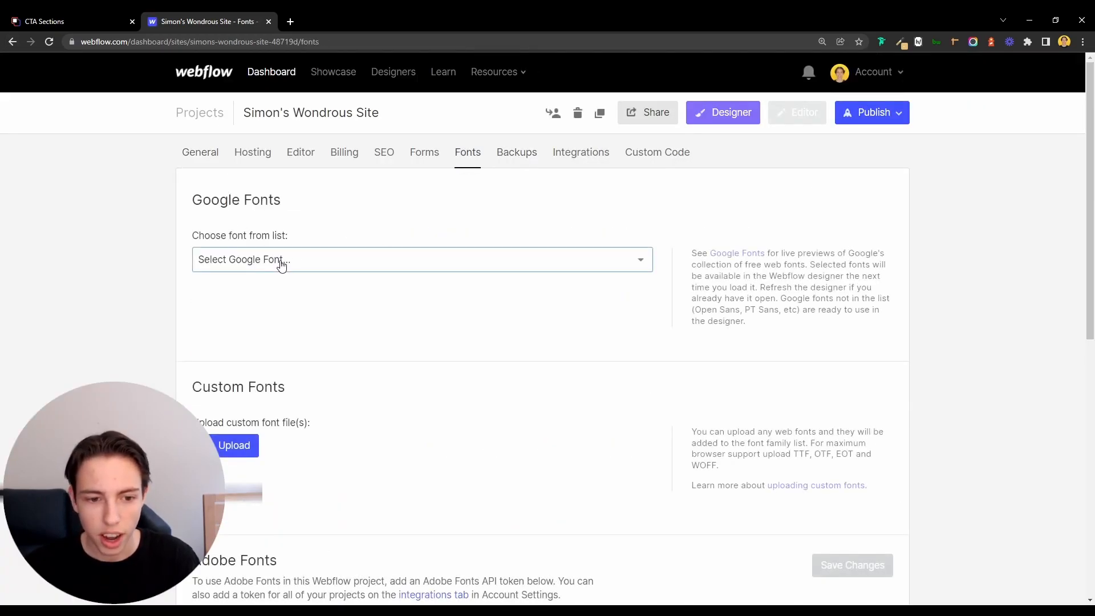
pyautogui.moveTo(653, 309)
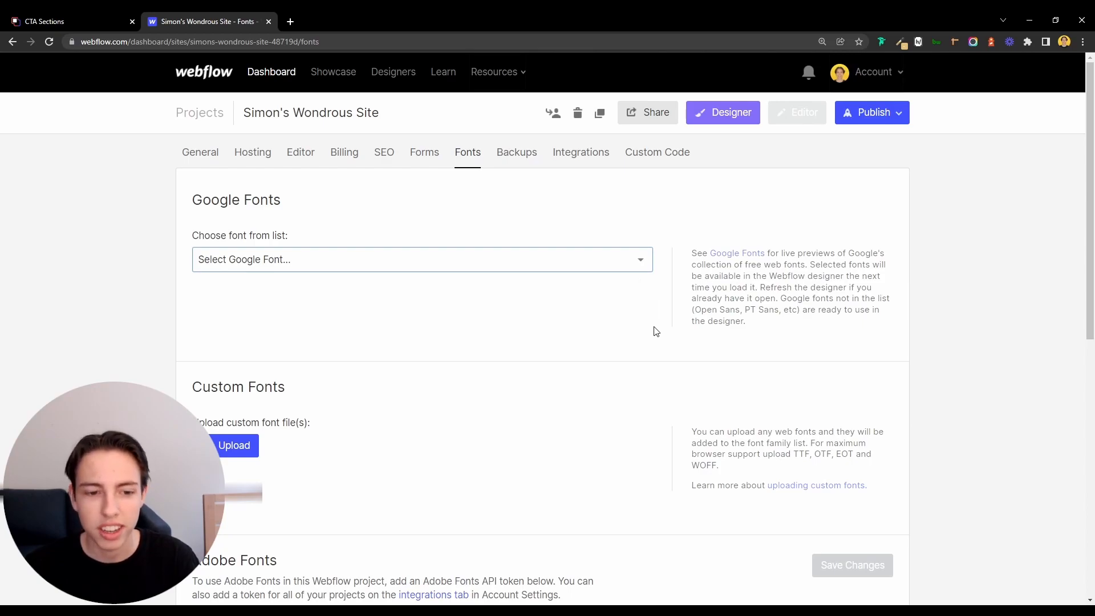
pyautogui.click(422, 259)
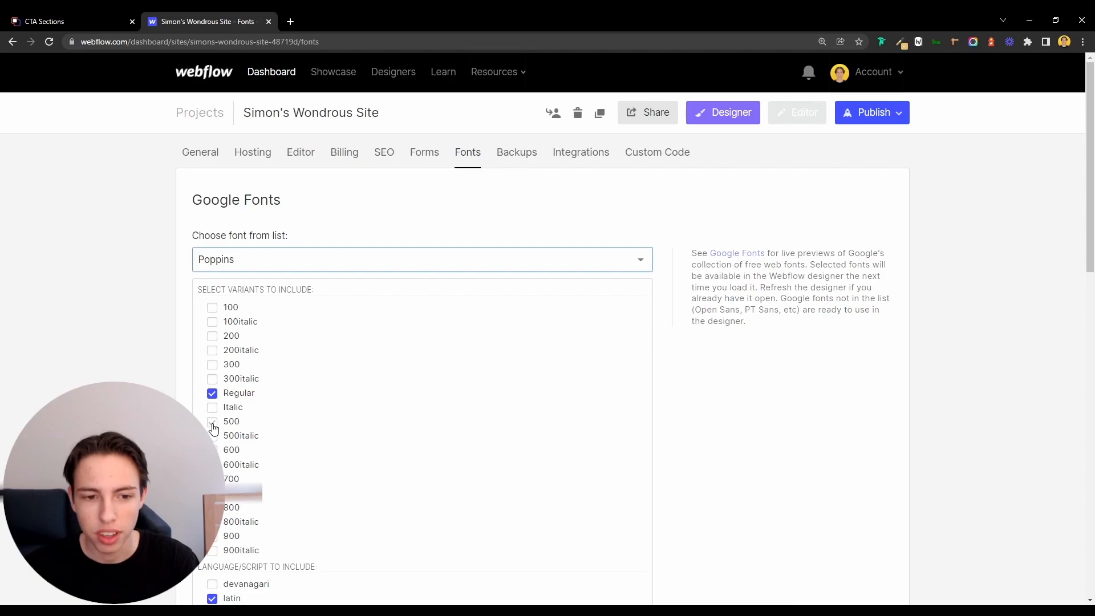
pyautogui.click(212, 421)
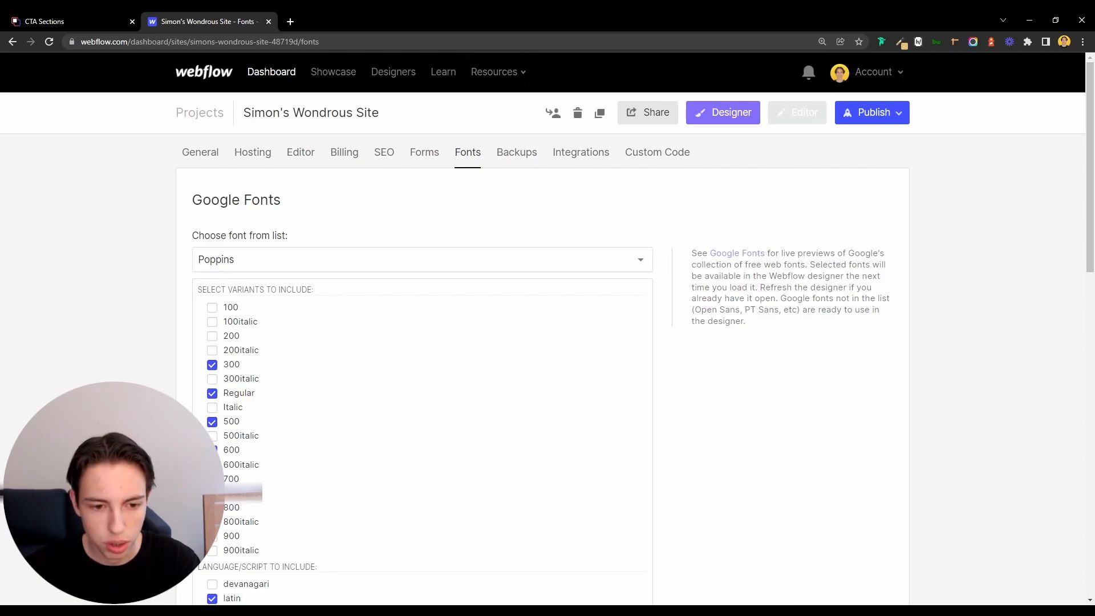
pyautogui.scroll(-3)
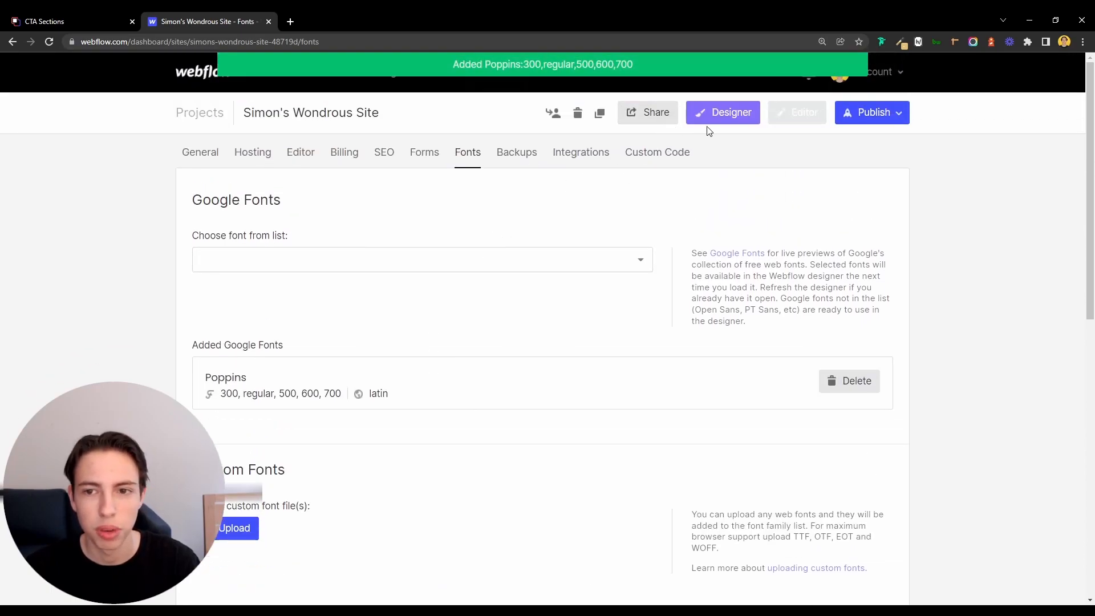
pyautogui.click(722, 112)
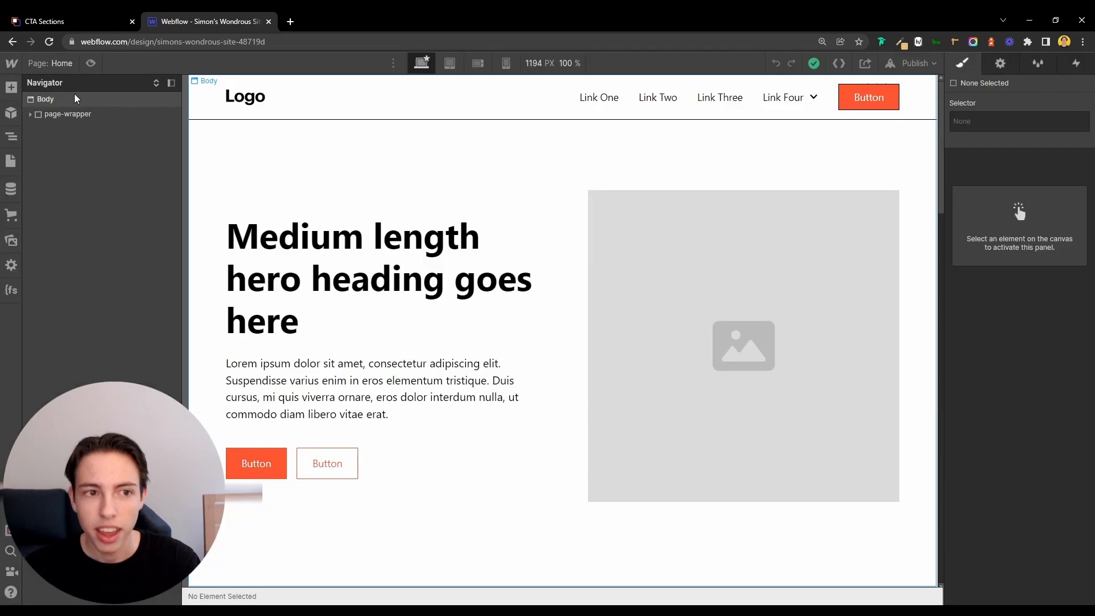
# - Set the Body element's font to Poppins, then select the navbar button to inspect it
pyautogui.click(46, 98)
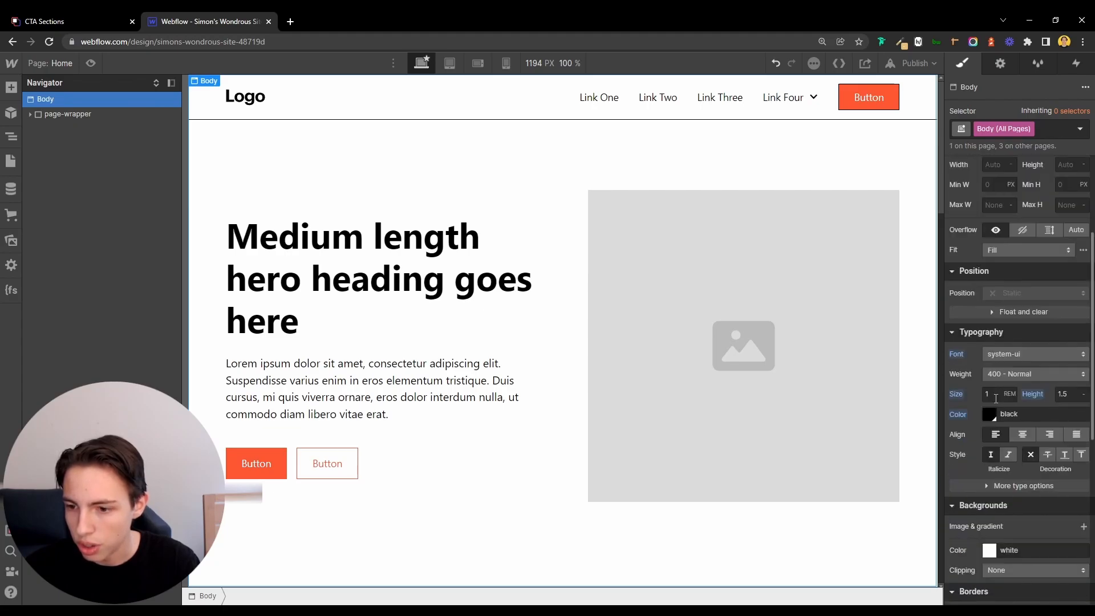
pyautogui.click(1033, 354)
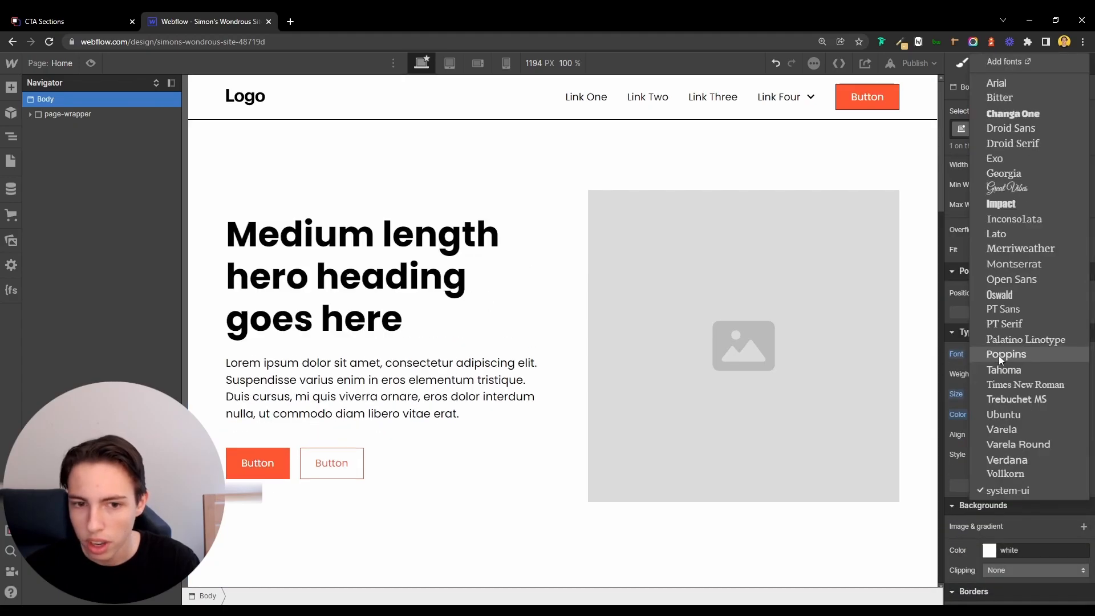
pyautogui.click(1005, 354)
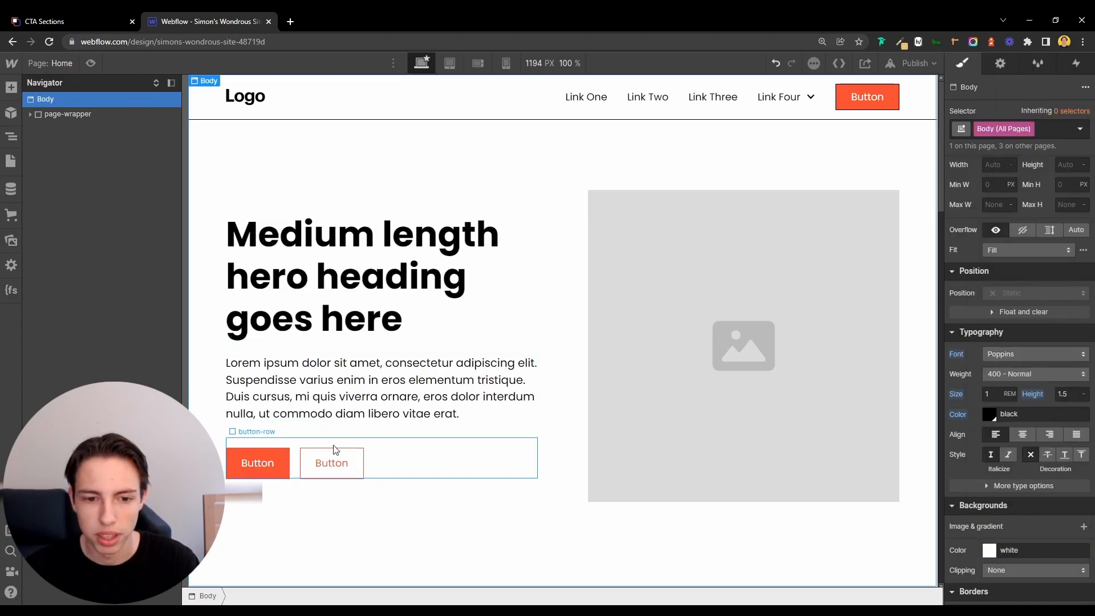
pyautogui.click(865, 97)
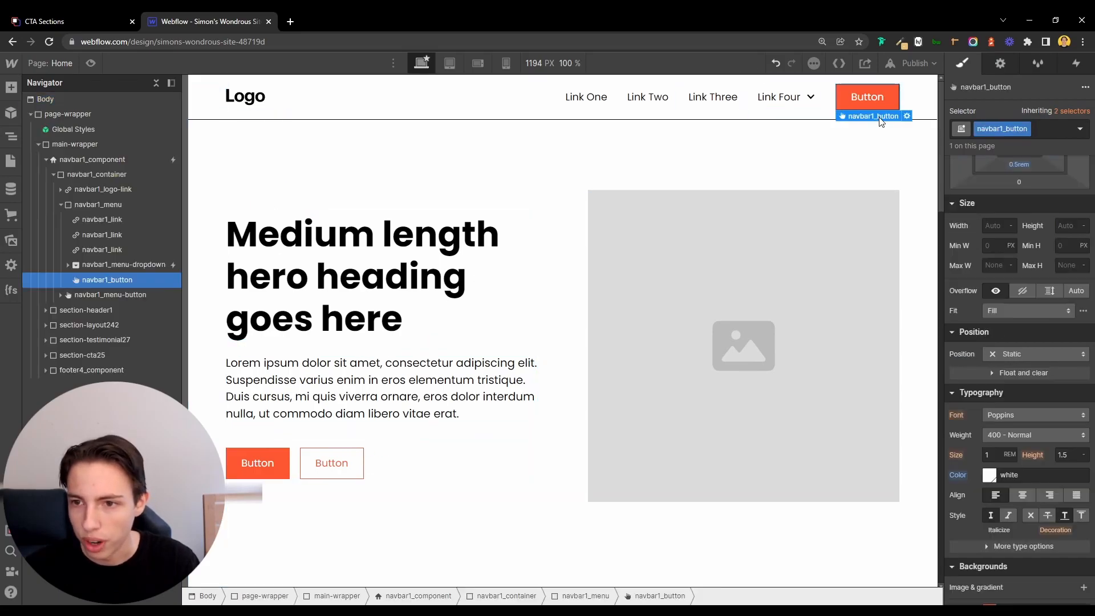
pyautogui.scroll(-3)
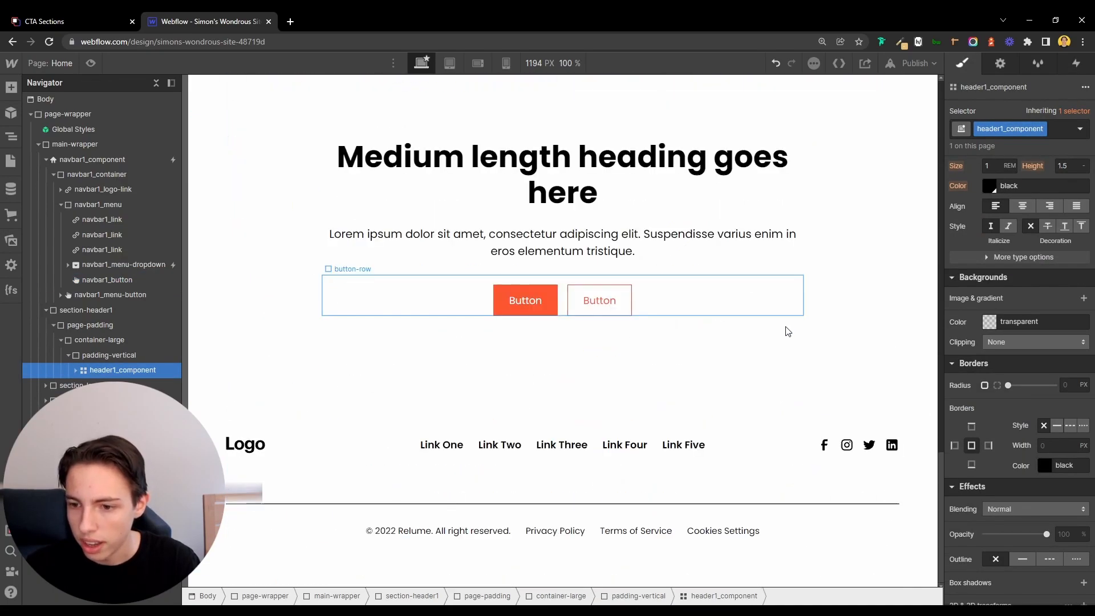
# - Select a footer social-link icon, check its interaction states, and add a transition
pyautogui.click(824, 445)
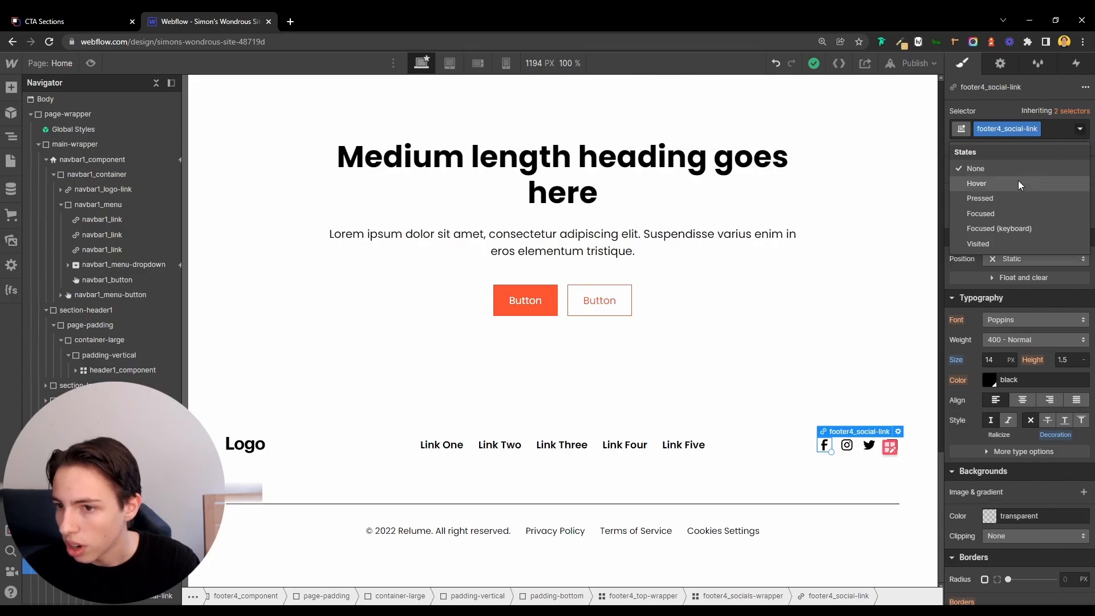
pyautogui.click(990, 379)
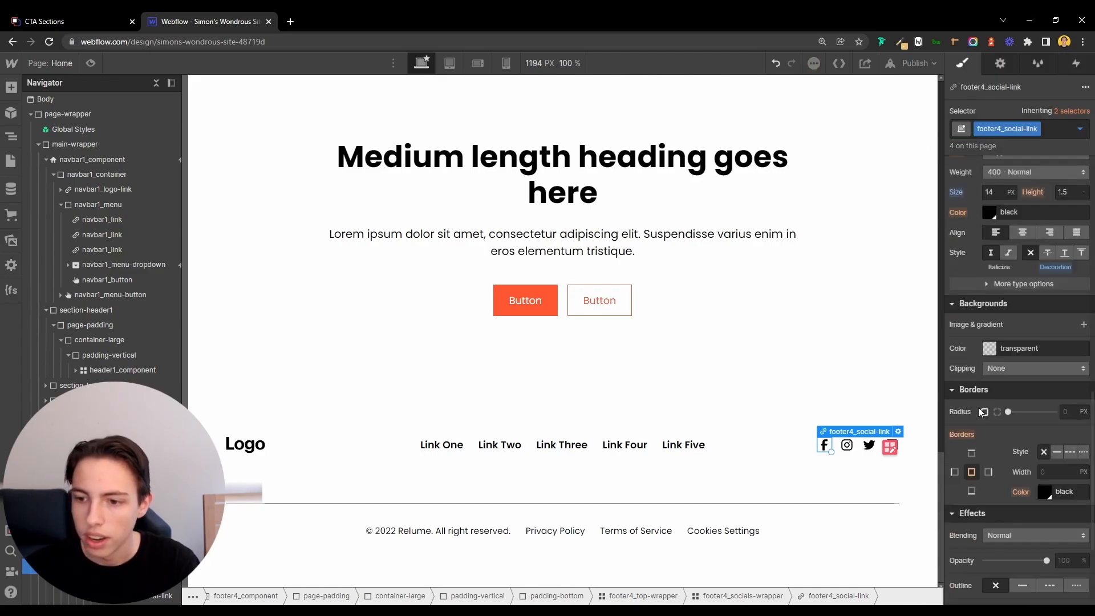
pyautogui.scroll(-3)
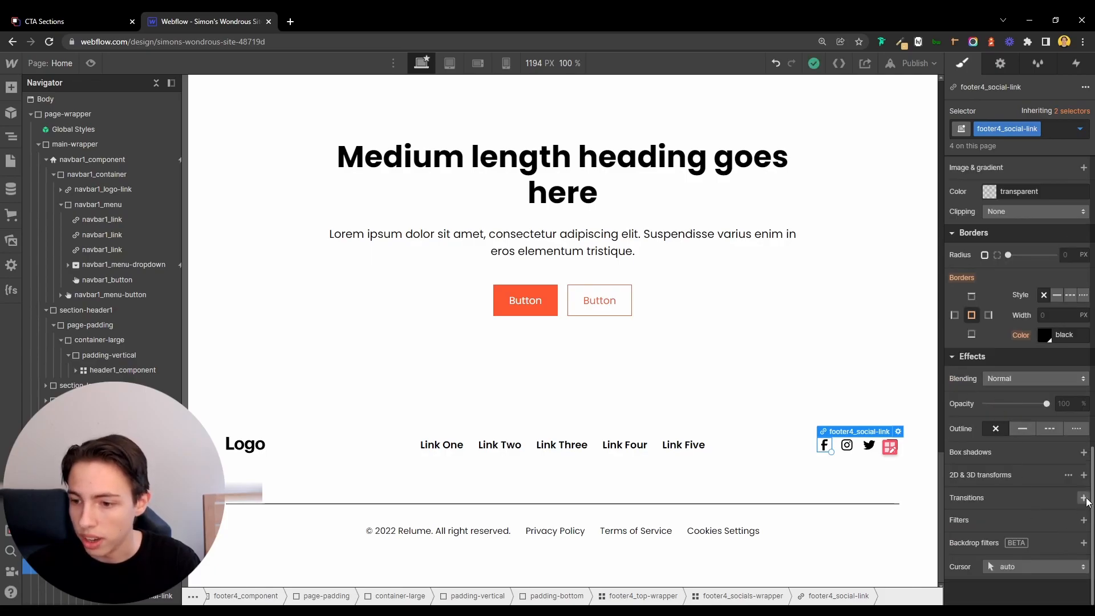
pyautogui.click(1083, 498)
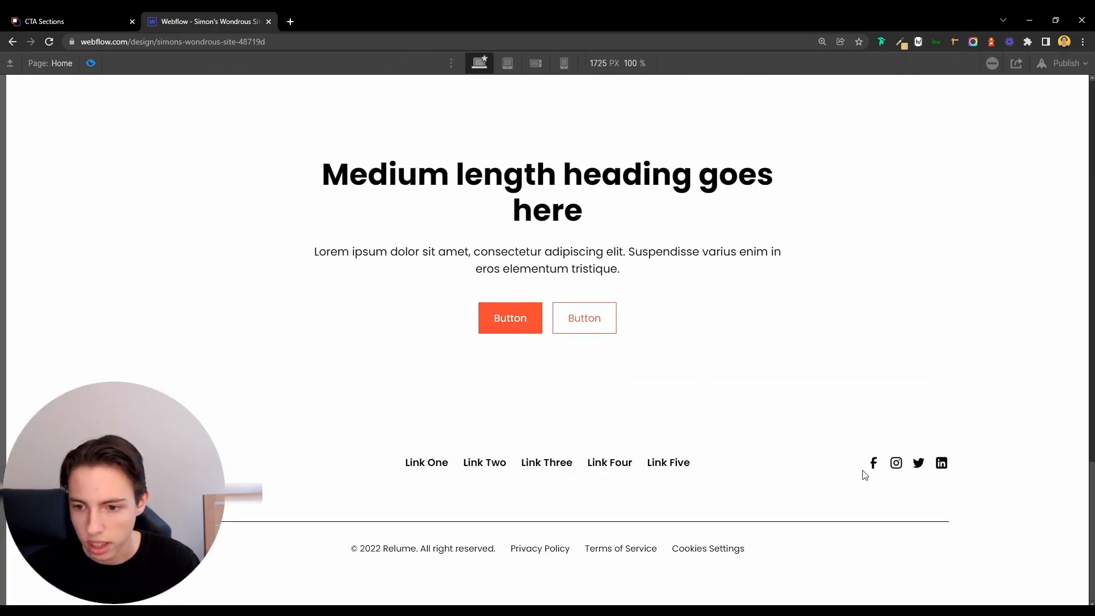
pyautogui.moveTo(897, 466)
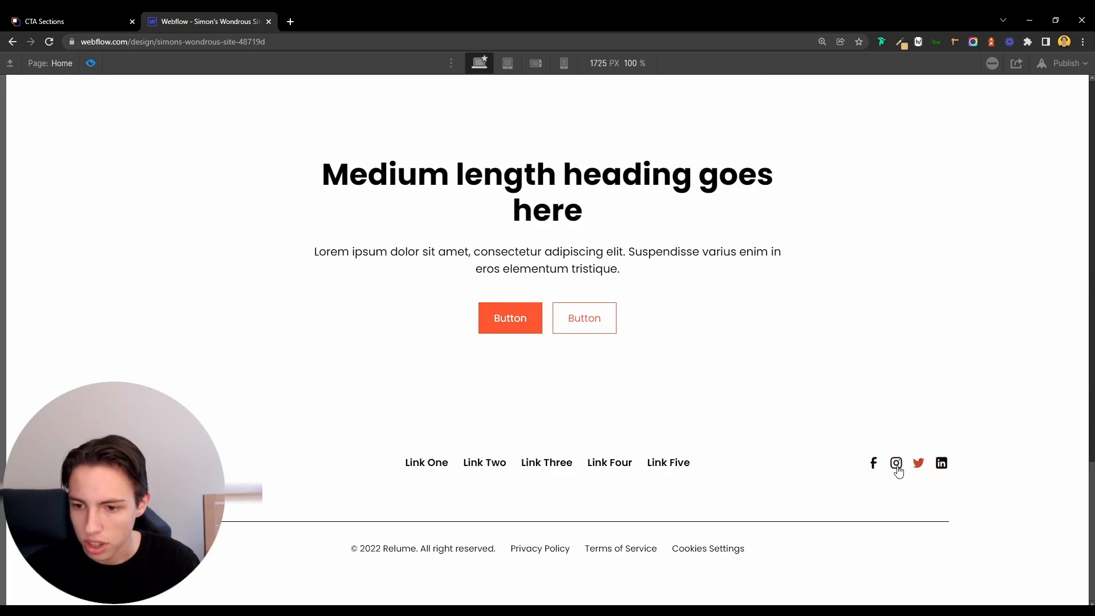
pyautogui.moveTo(411, 271)
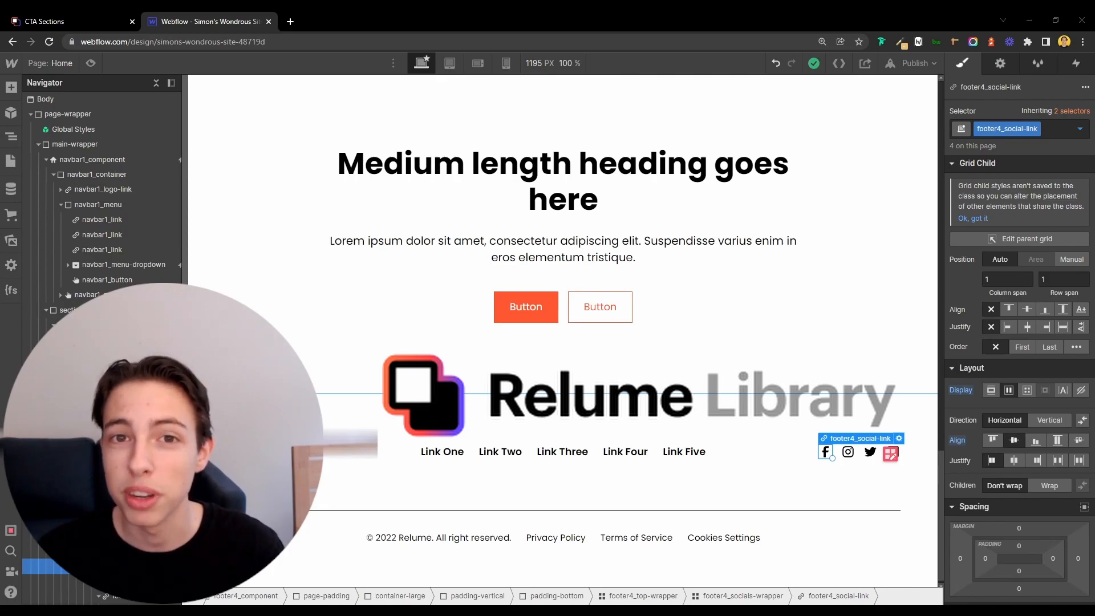
# - Leave the preview and return to Relume Library's All Components page
pyautogui.click(66, 22)
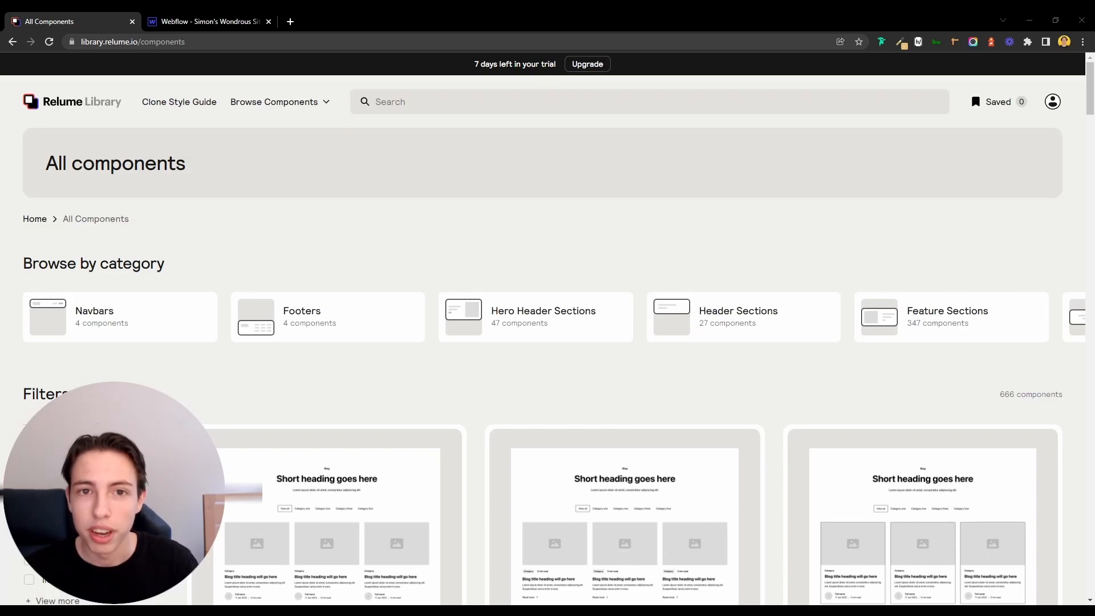
# - Back in Webflow, collapse navbar1_component, section-header1 and footer4_component under main-wrapper
pyautogui.click(207, 22)
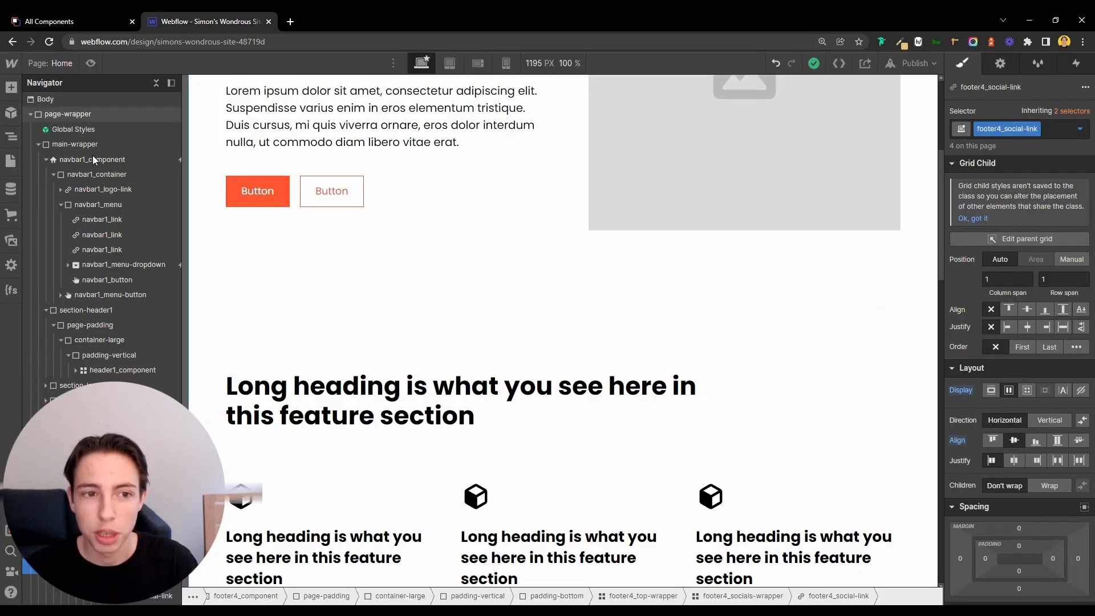
pyautogui.click(74, 144)
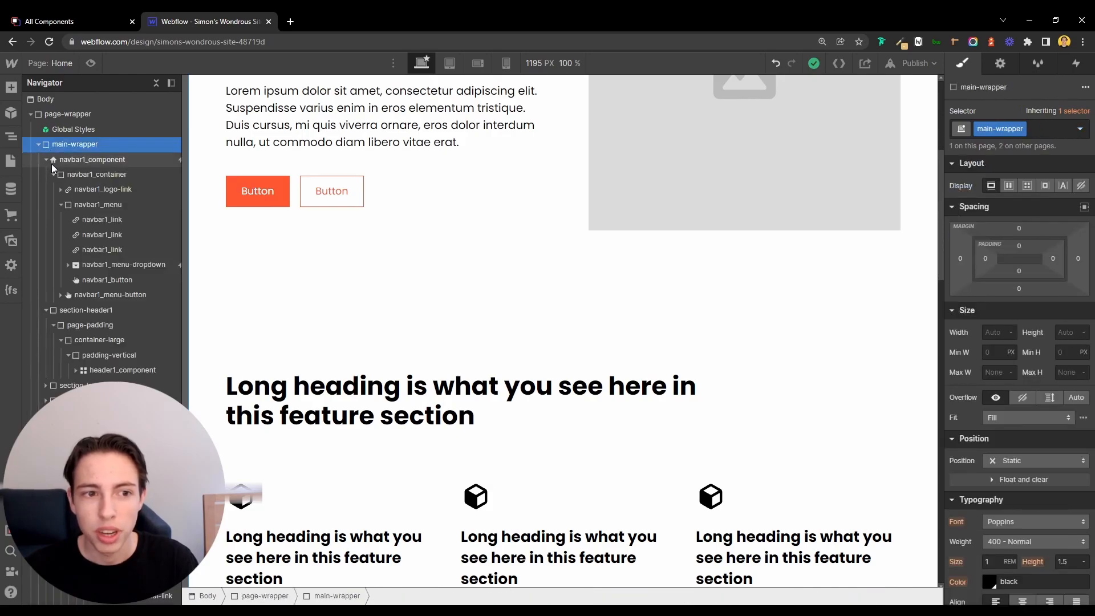
pyautogui.click(45, 159)
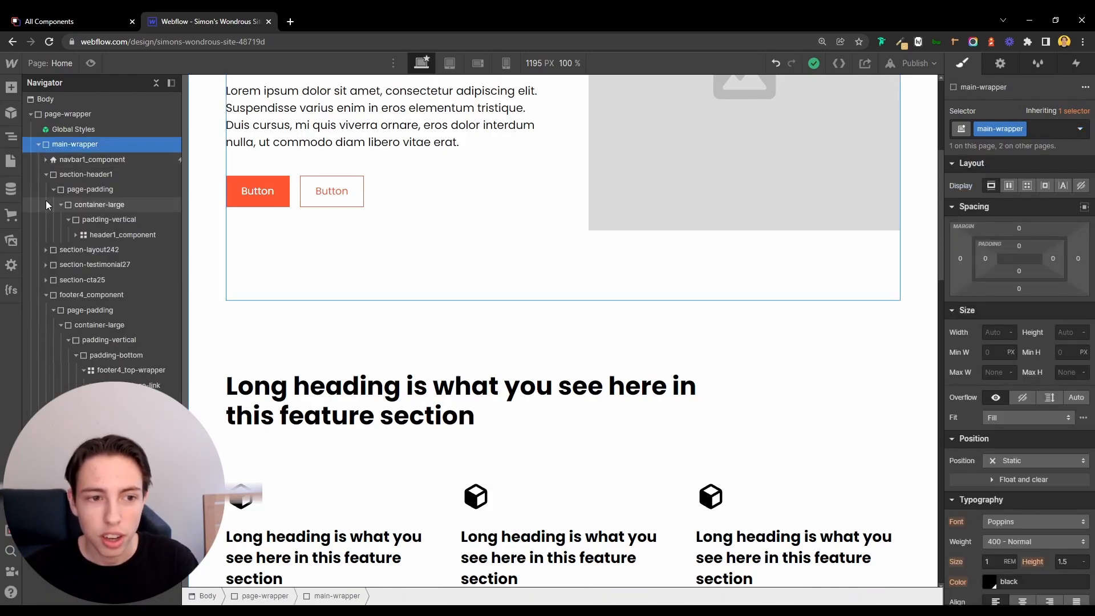
pyautogui.click(46, 174)
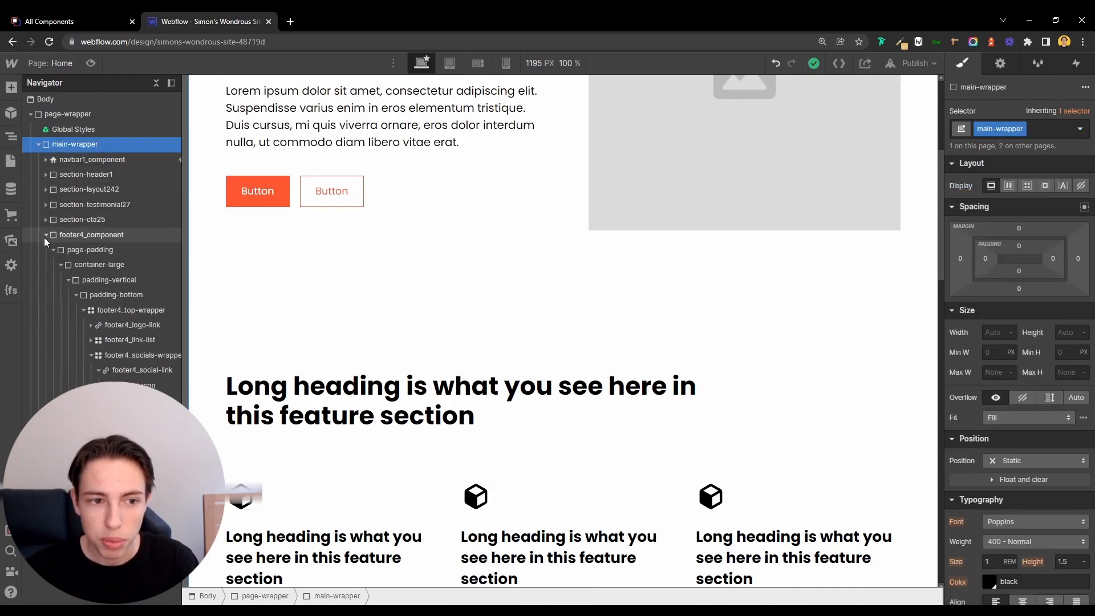
pyautogui.click(46, 234)
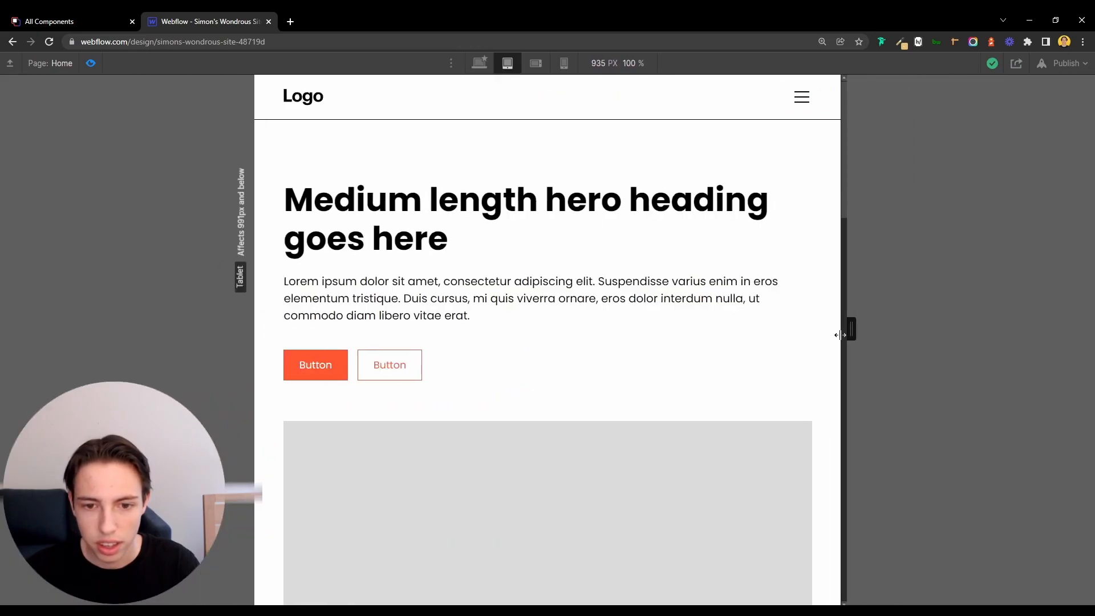
# - Preview the page at Mobile Landscape width and scroll through the adapted layout
pyautogui.scroll(-3)
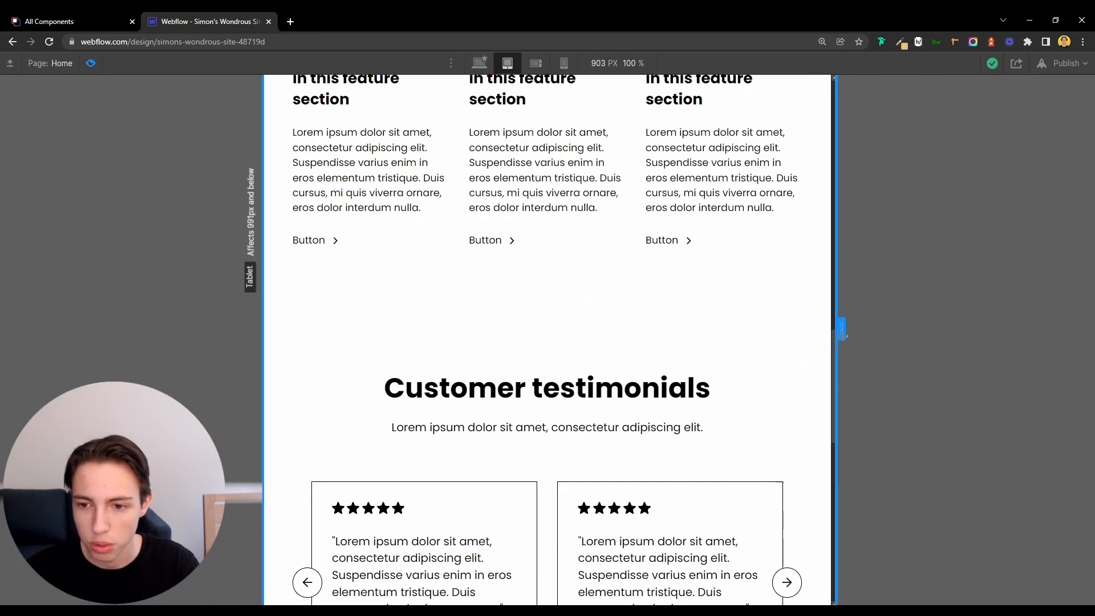
pyautogui.click(535, 62)
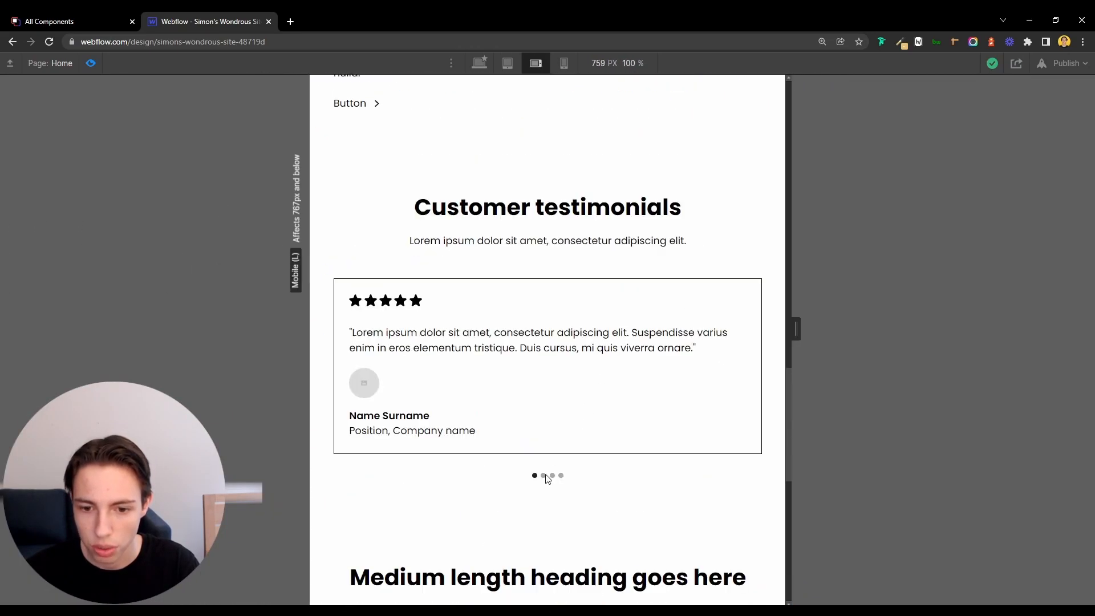
pyautogui.scroll(-3)
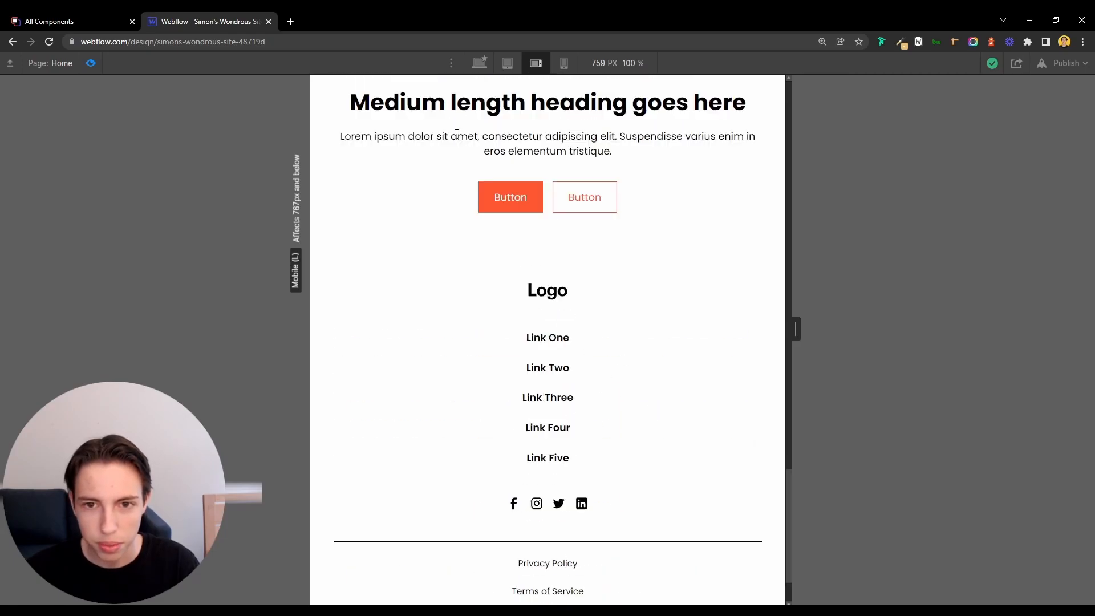
pyautogui.scroll(3)
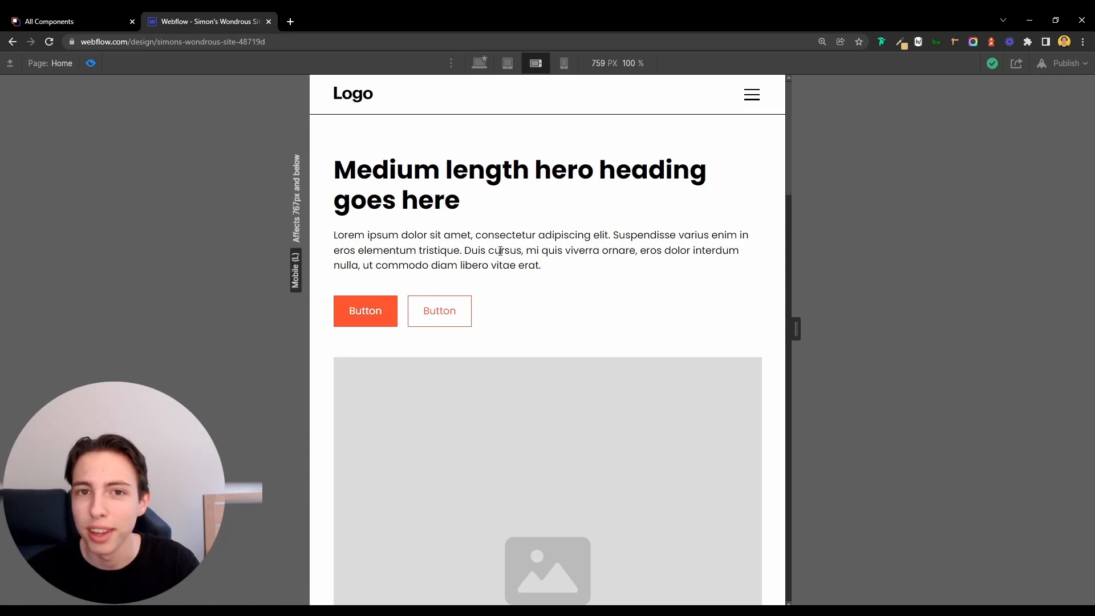
pyautogui.moveTo(454, 427)
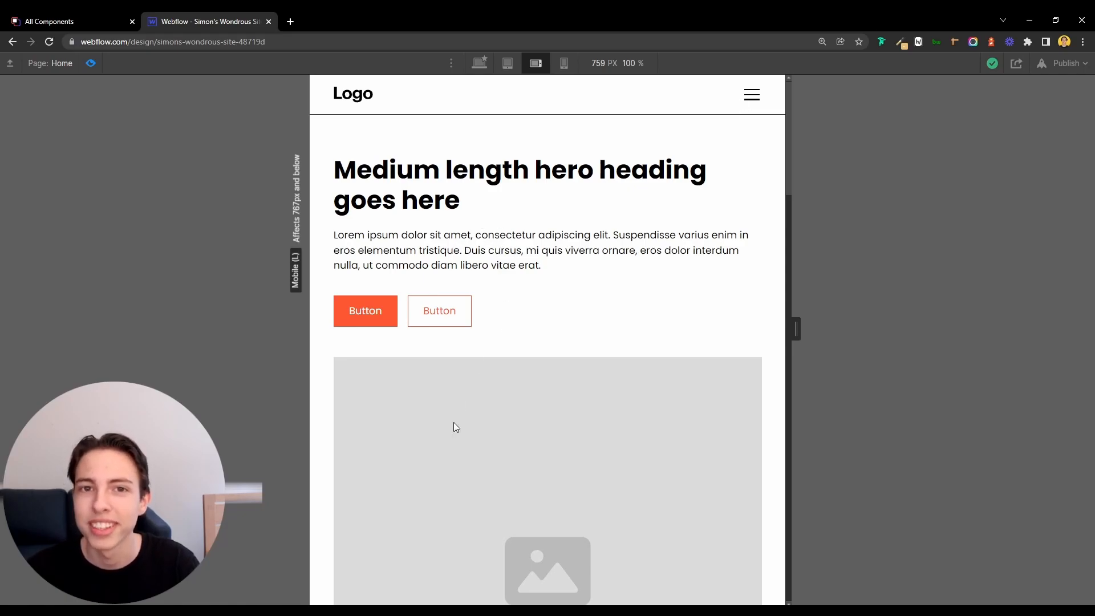
# - Switch to the Relume Library tab and scroll to its component category overview
pyautogui.click(70, 21)
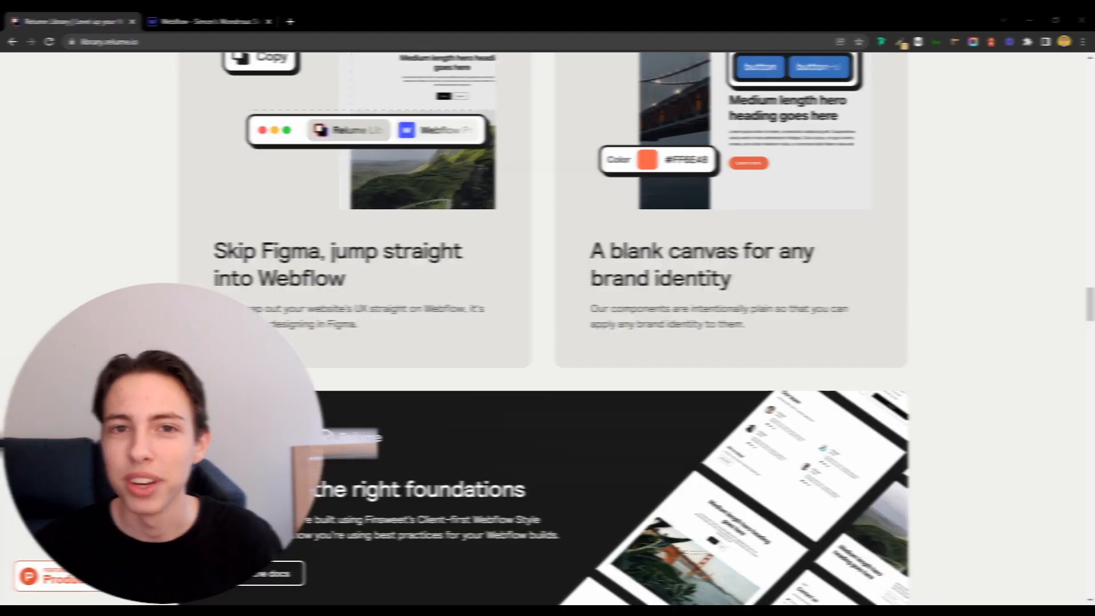
pyautogui.scroll(3)
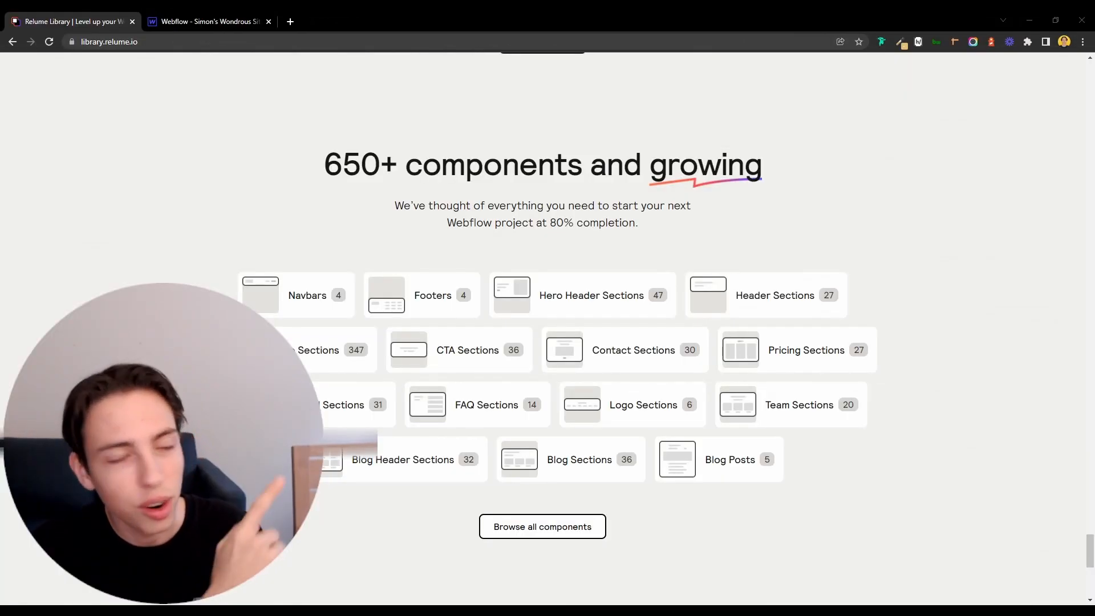